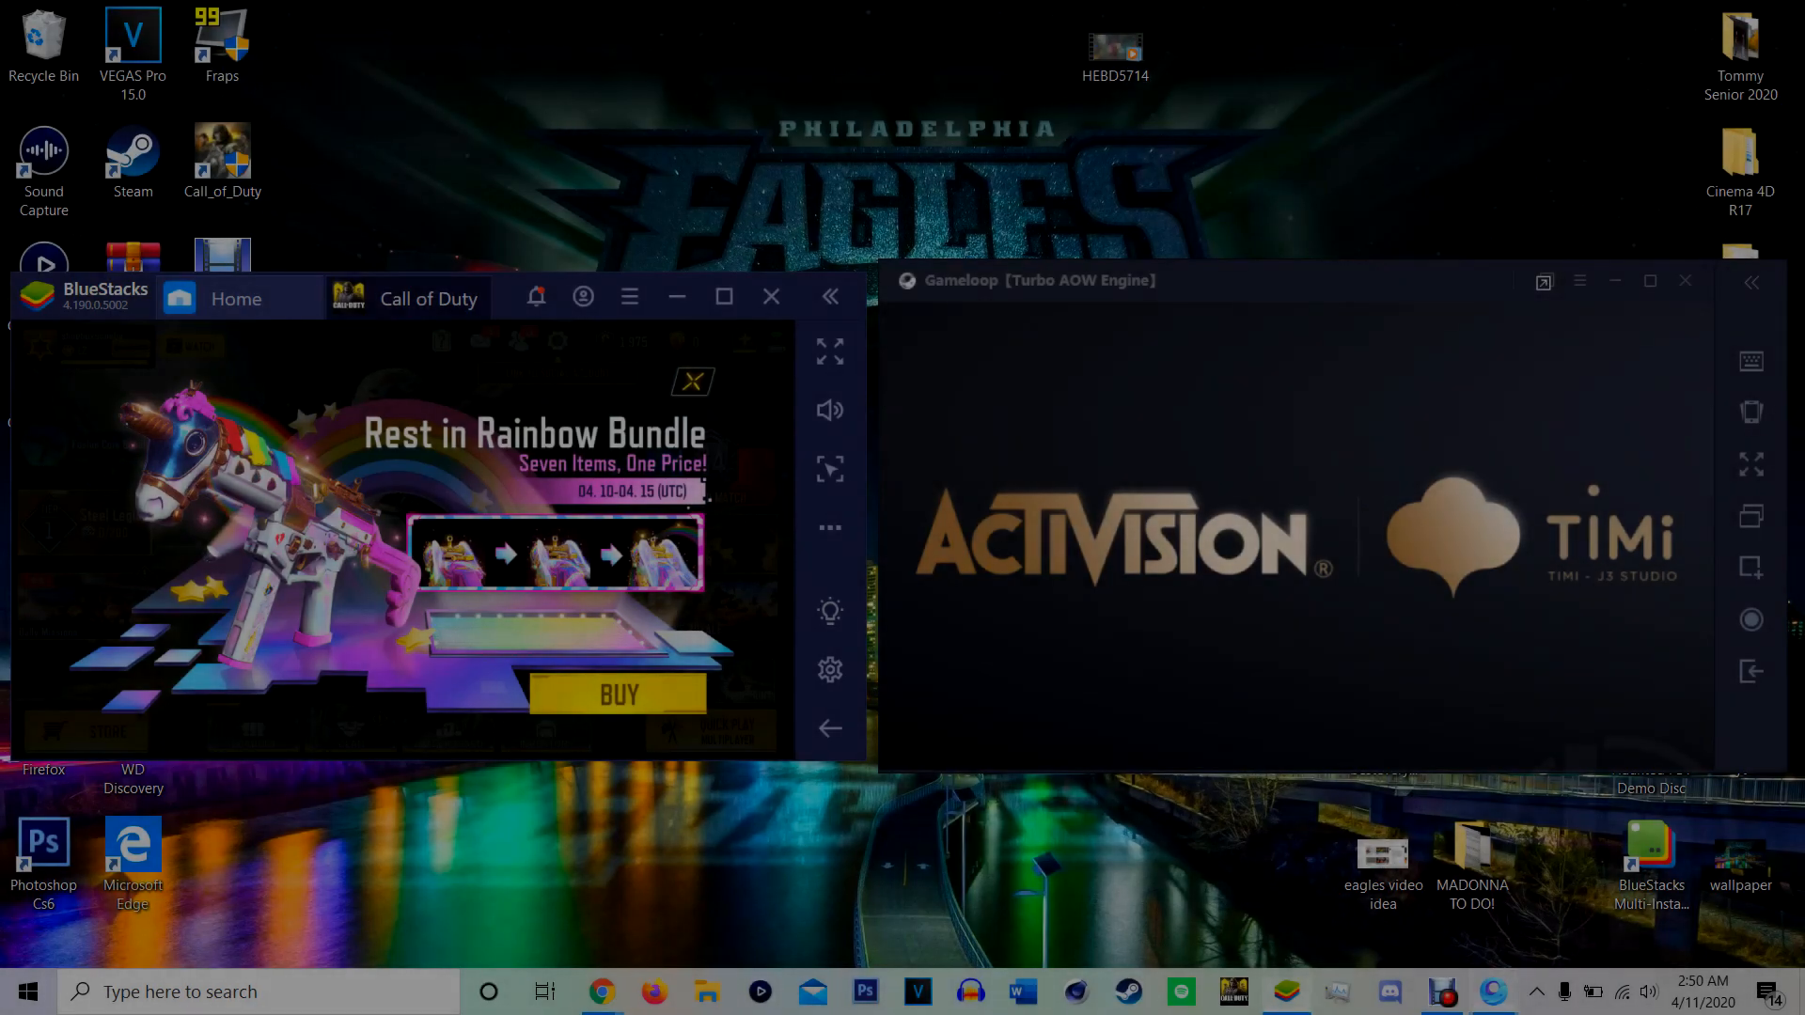
Dismiss the Rest in Rainbow Bundle offer and exit the GameLoop emulator, confirming with Ok.
click(692, 382)
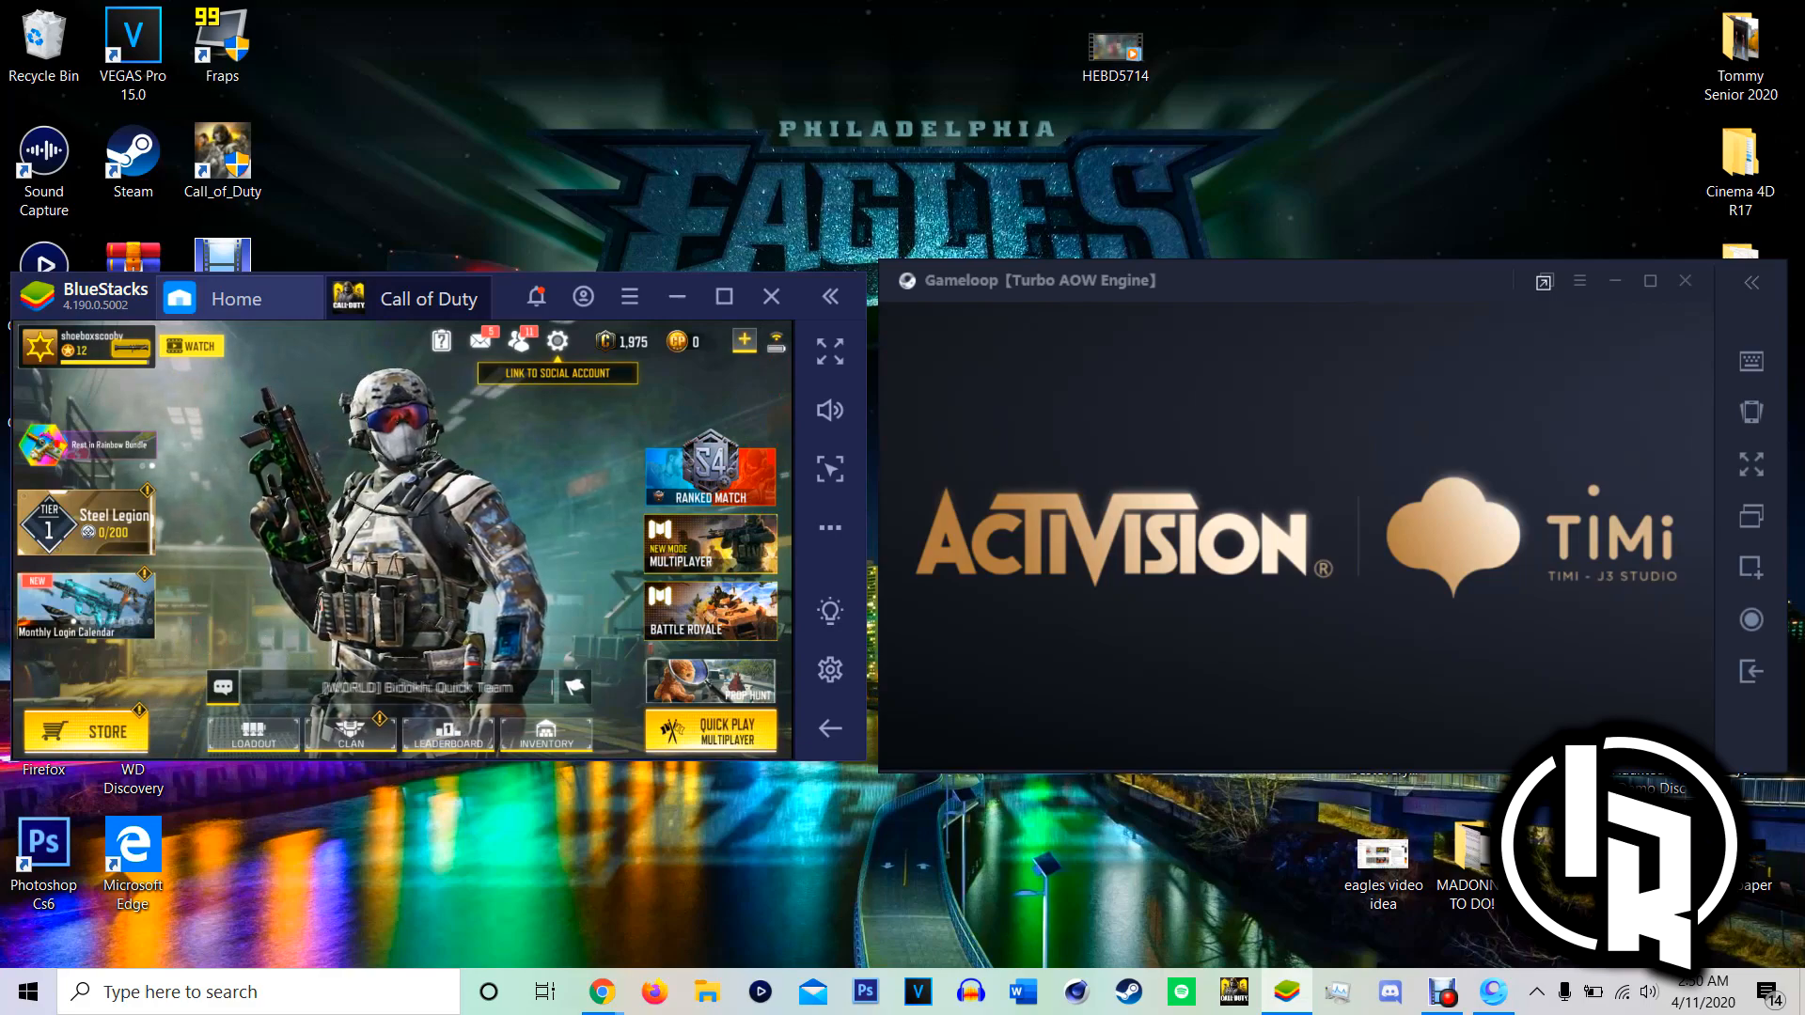
click(1685, 280)
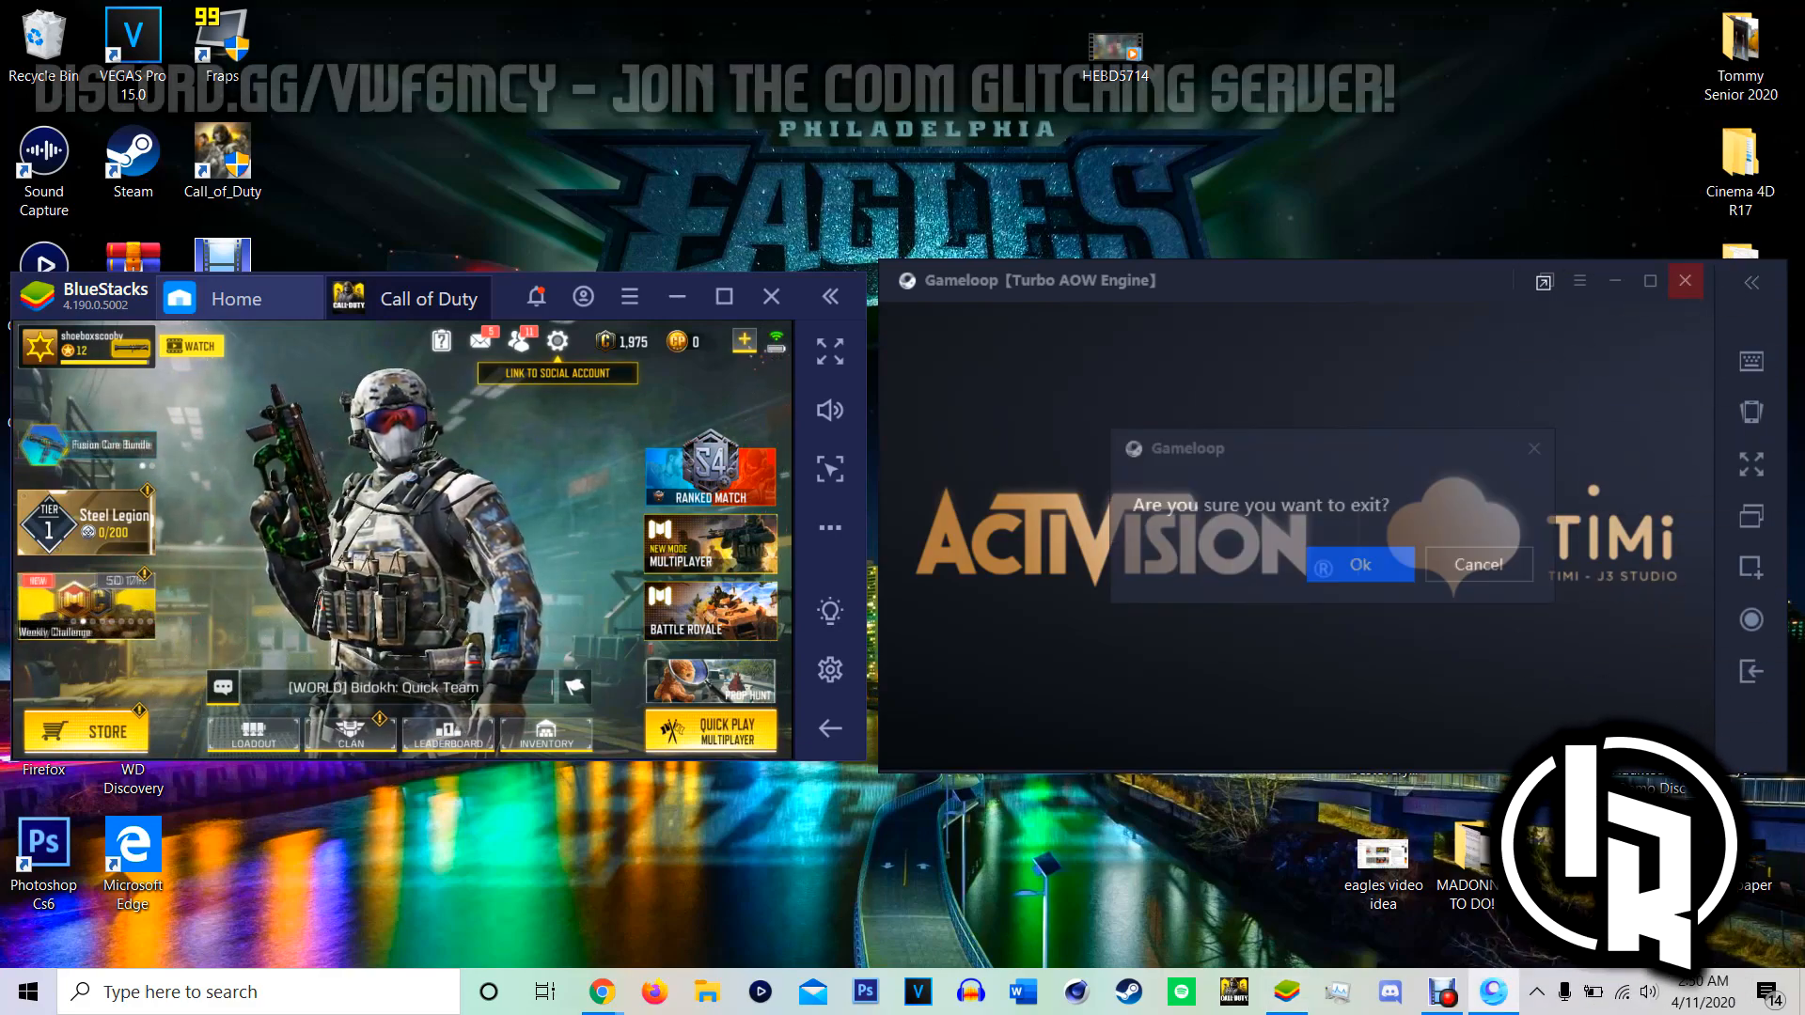
click(1357, 564)
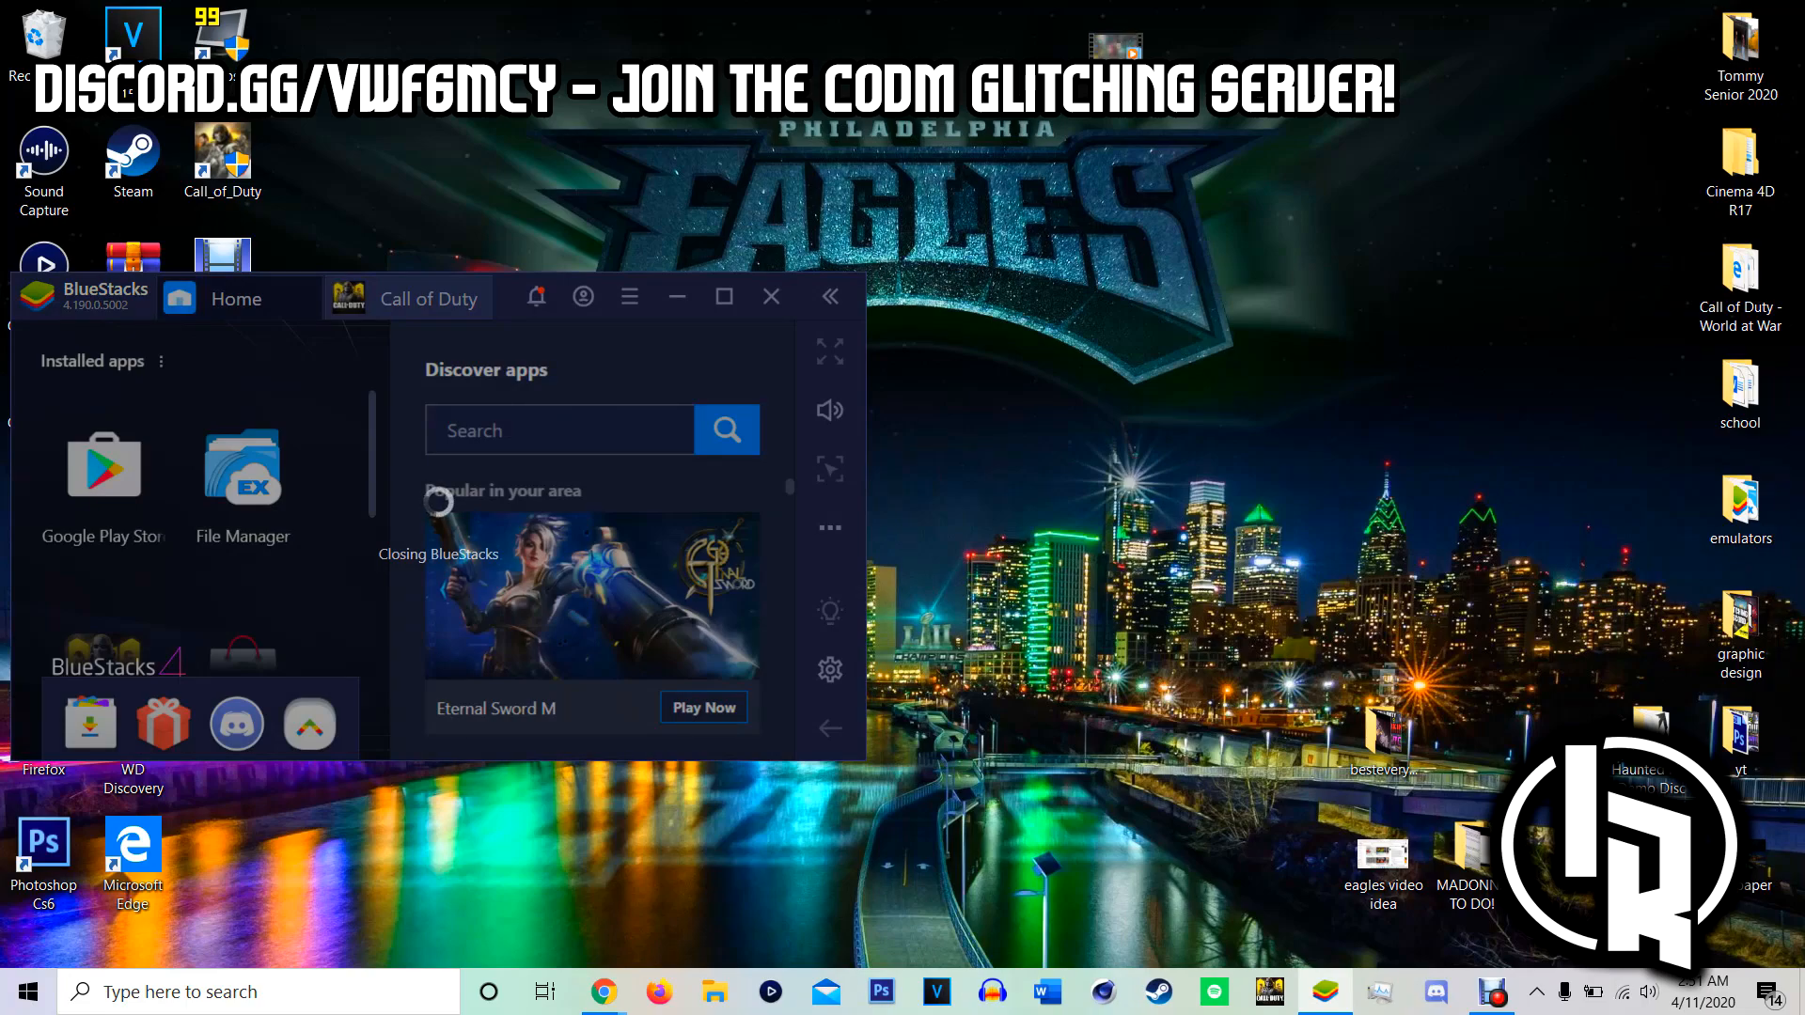
mouse_move(603, 991)
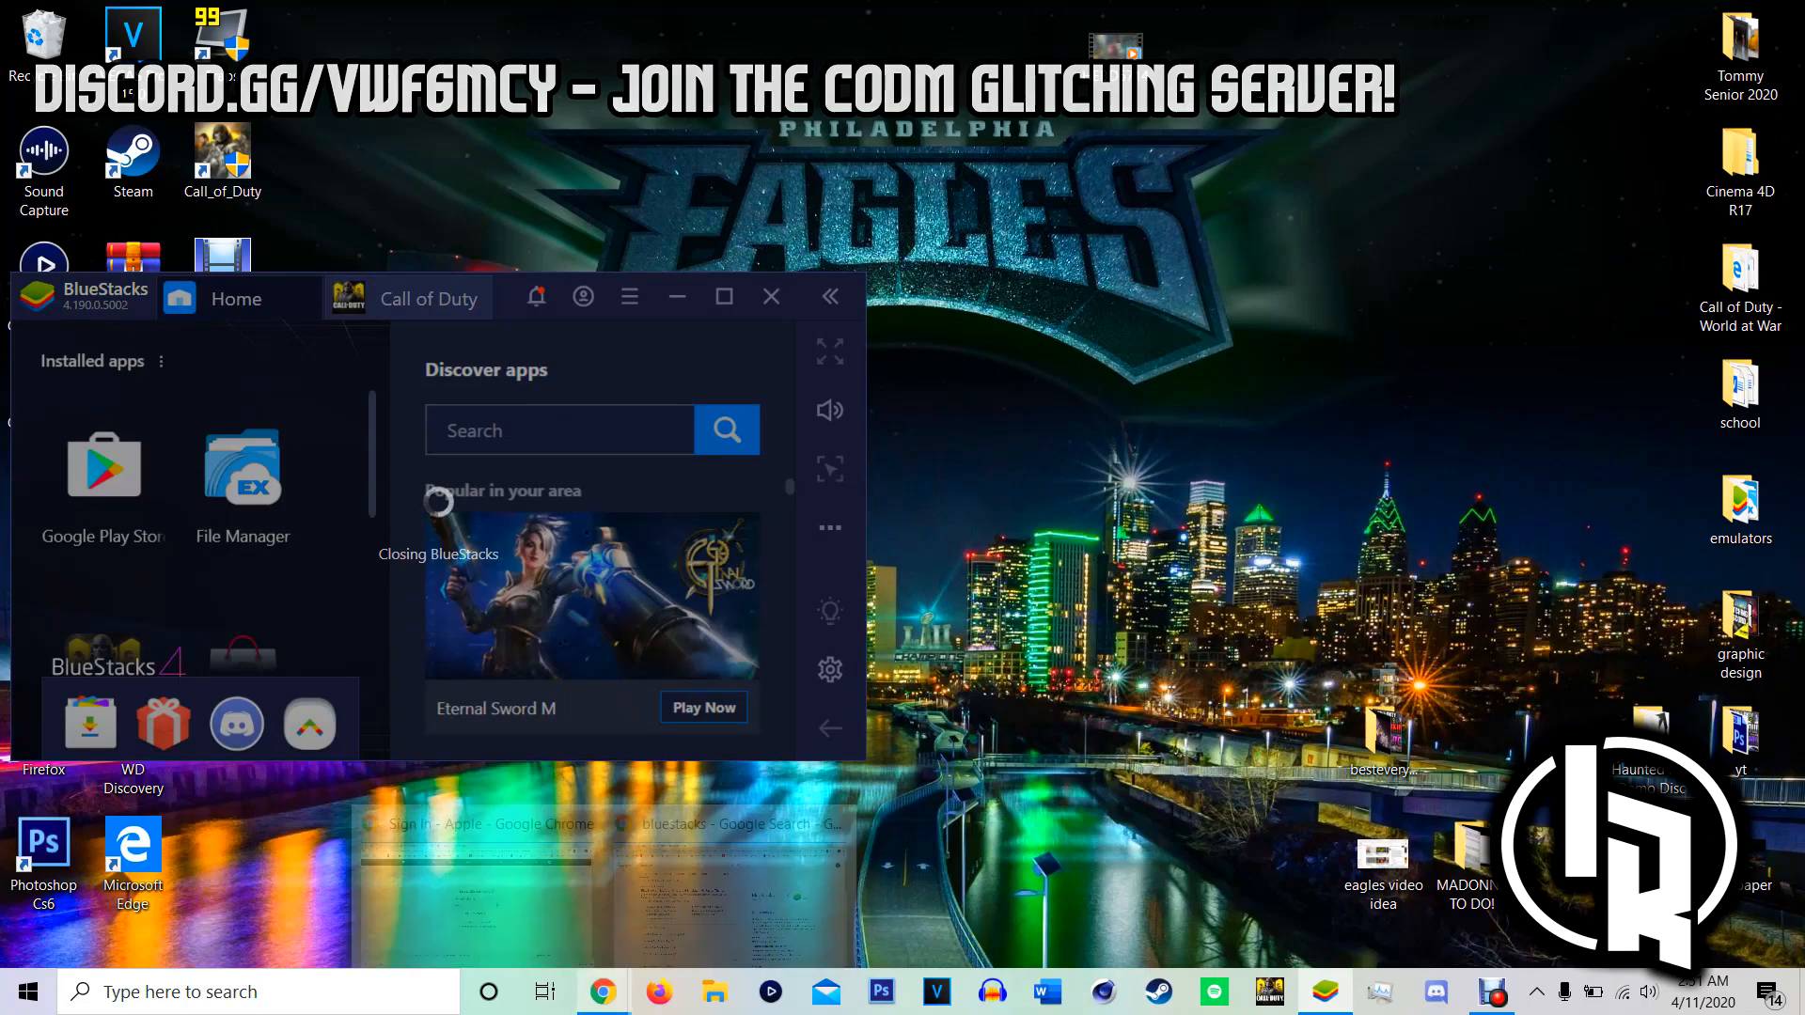
Bring Chrome's GameLoop tab forward and search Google for 'gameloop cod mobile'.
click(769, 295)
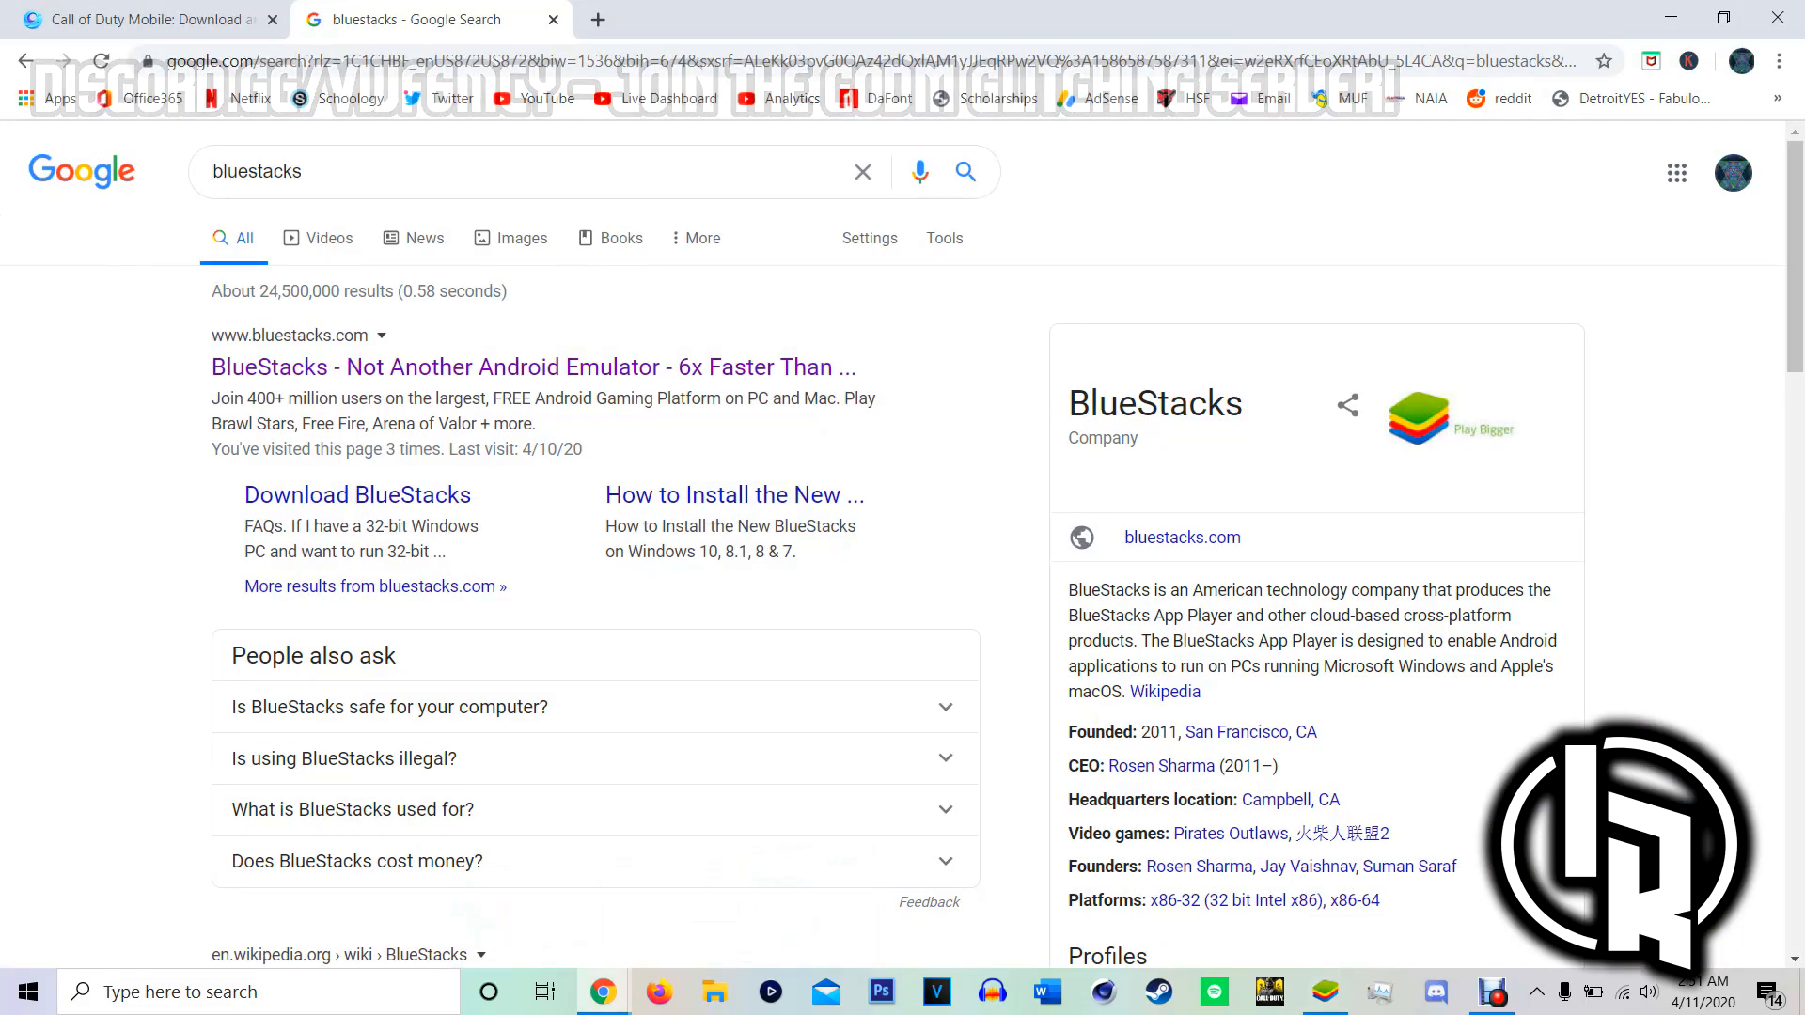
click(138, 19)
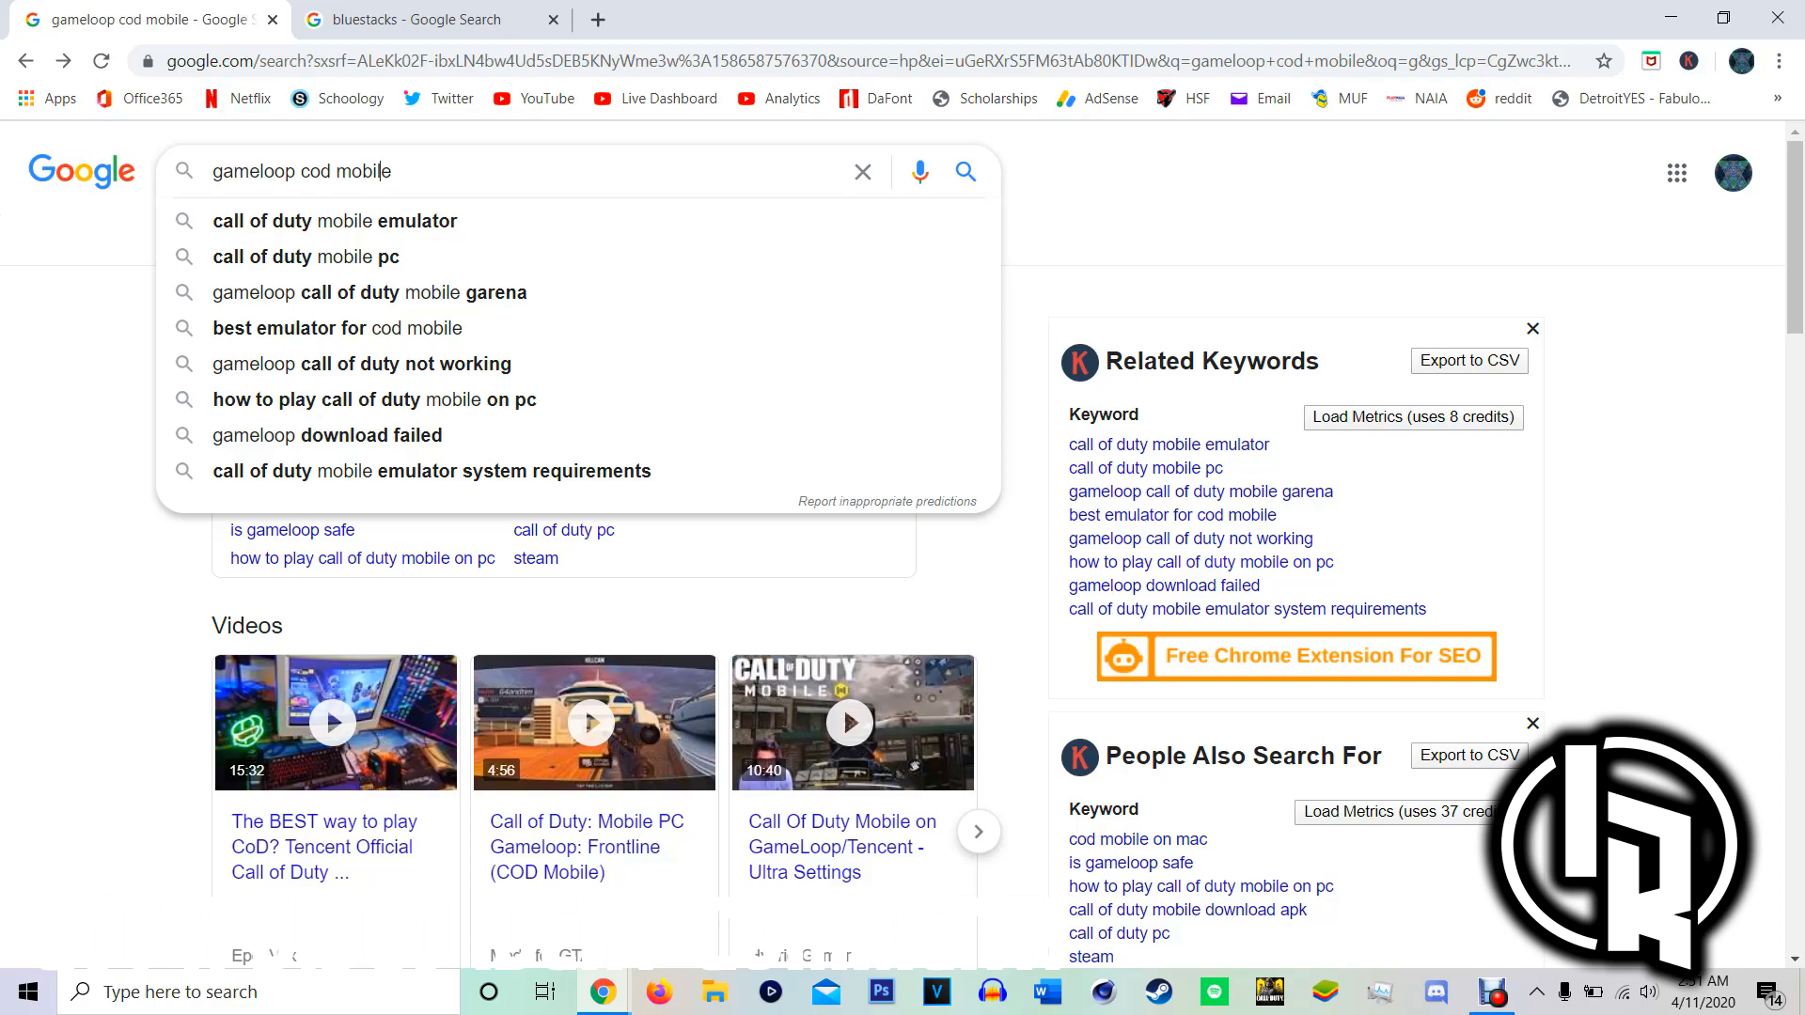
click(335, 221)
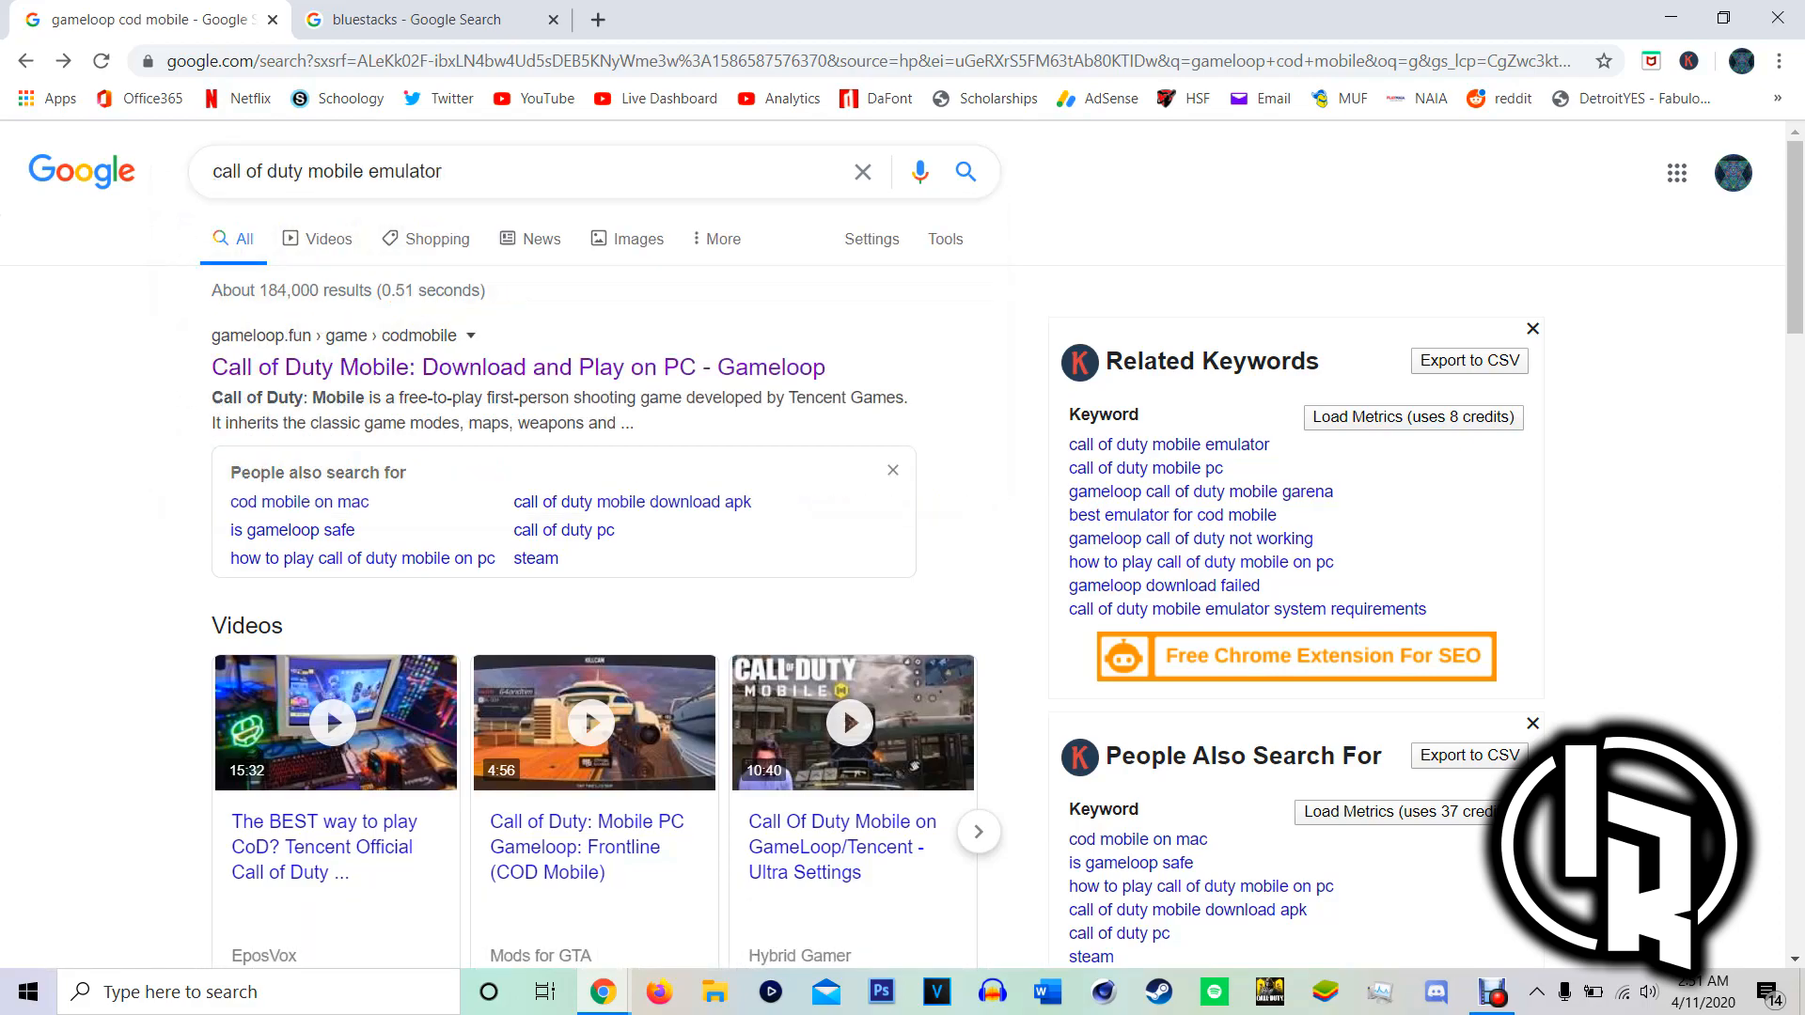
text(gam)
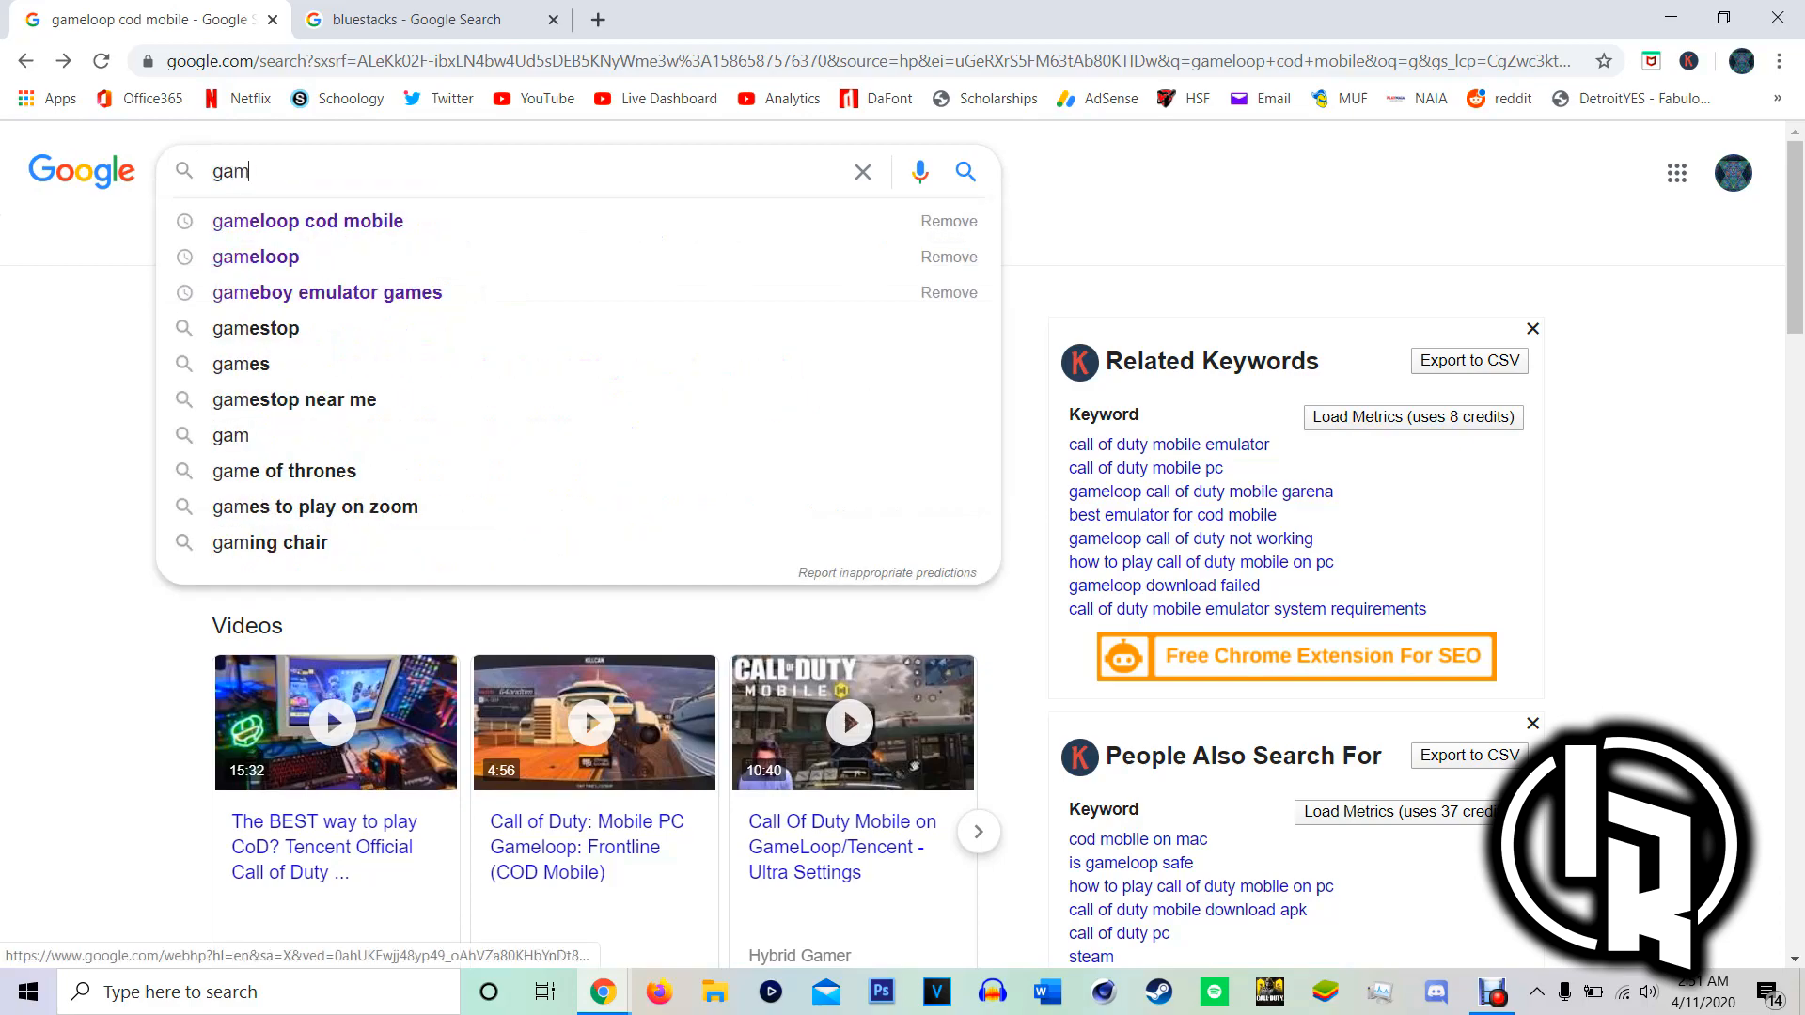
text(eloo)
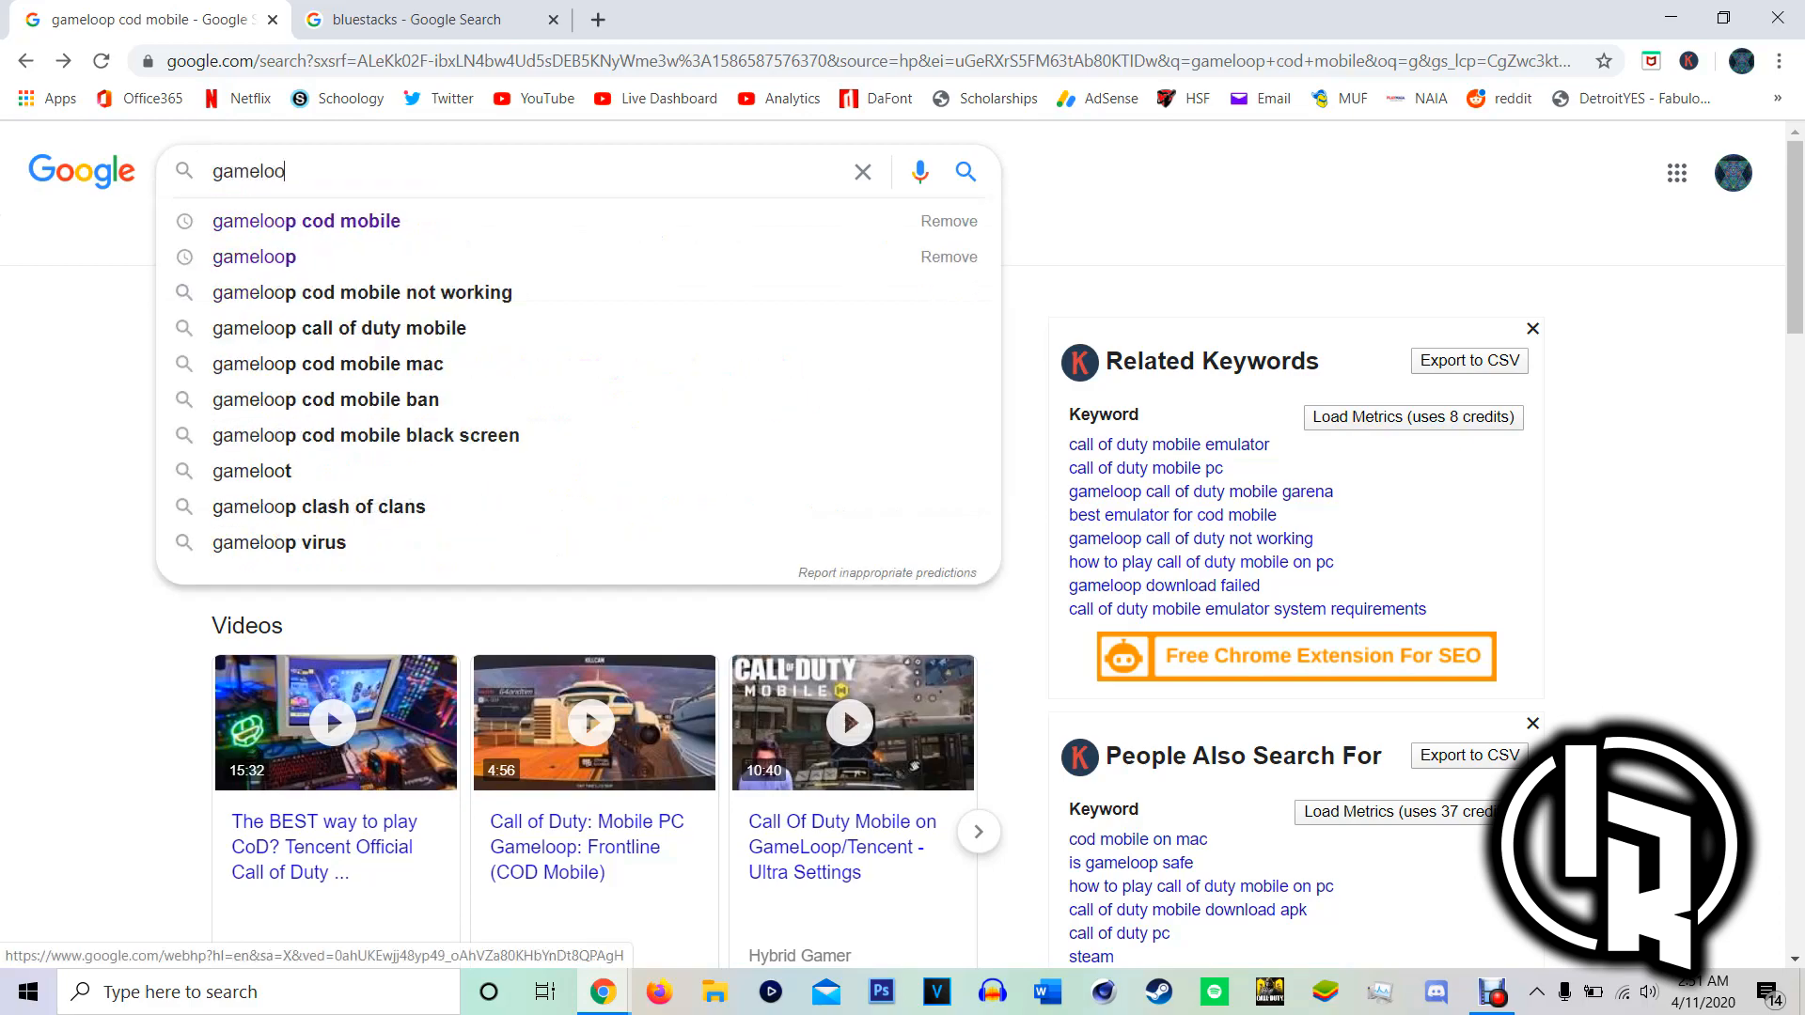
click(306, 222)
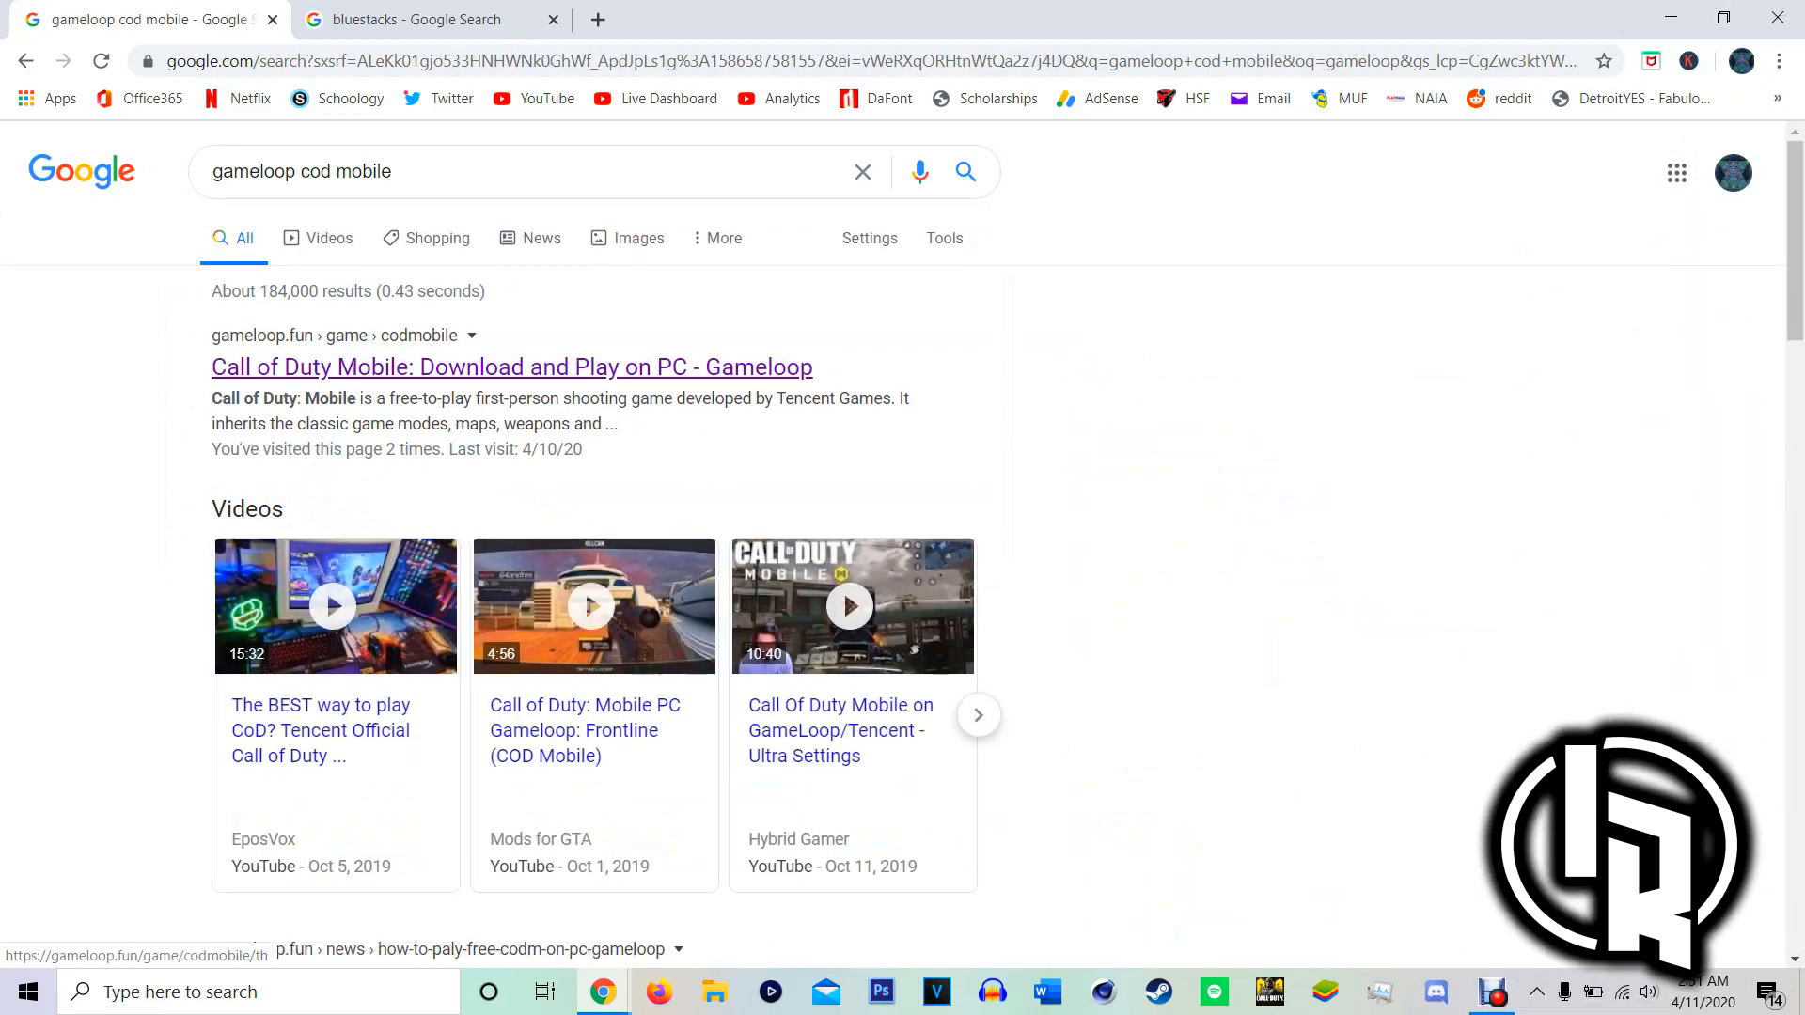
click(512, 366)
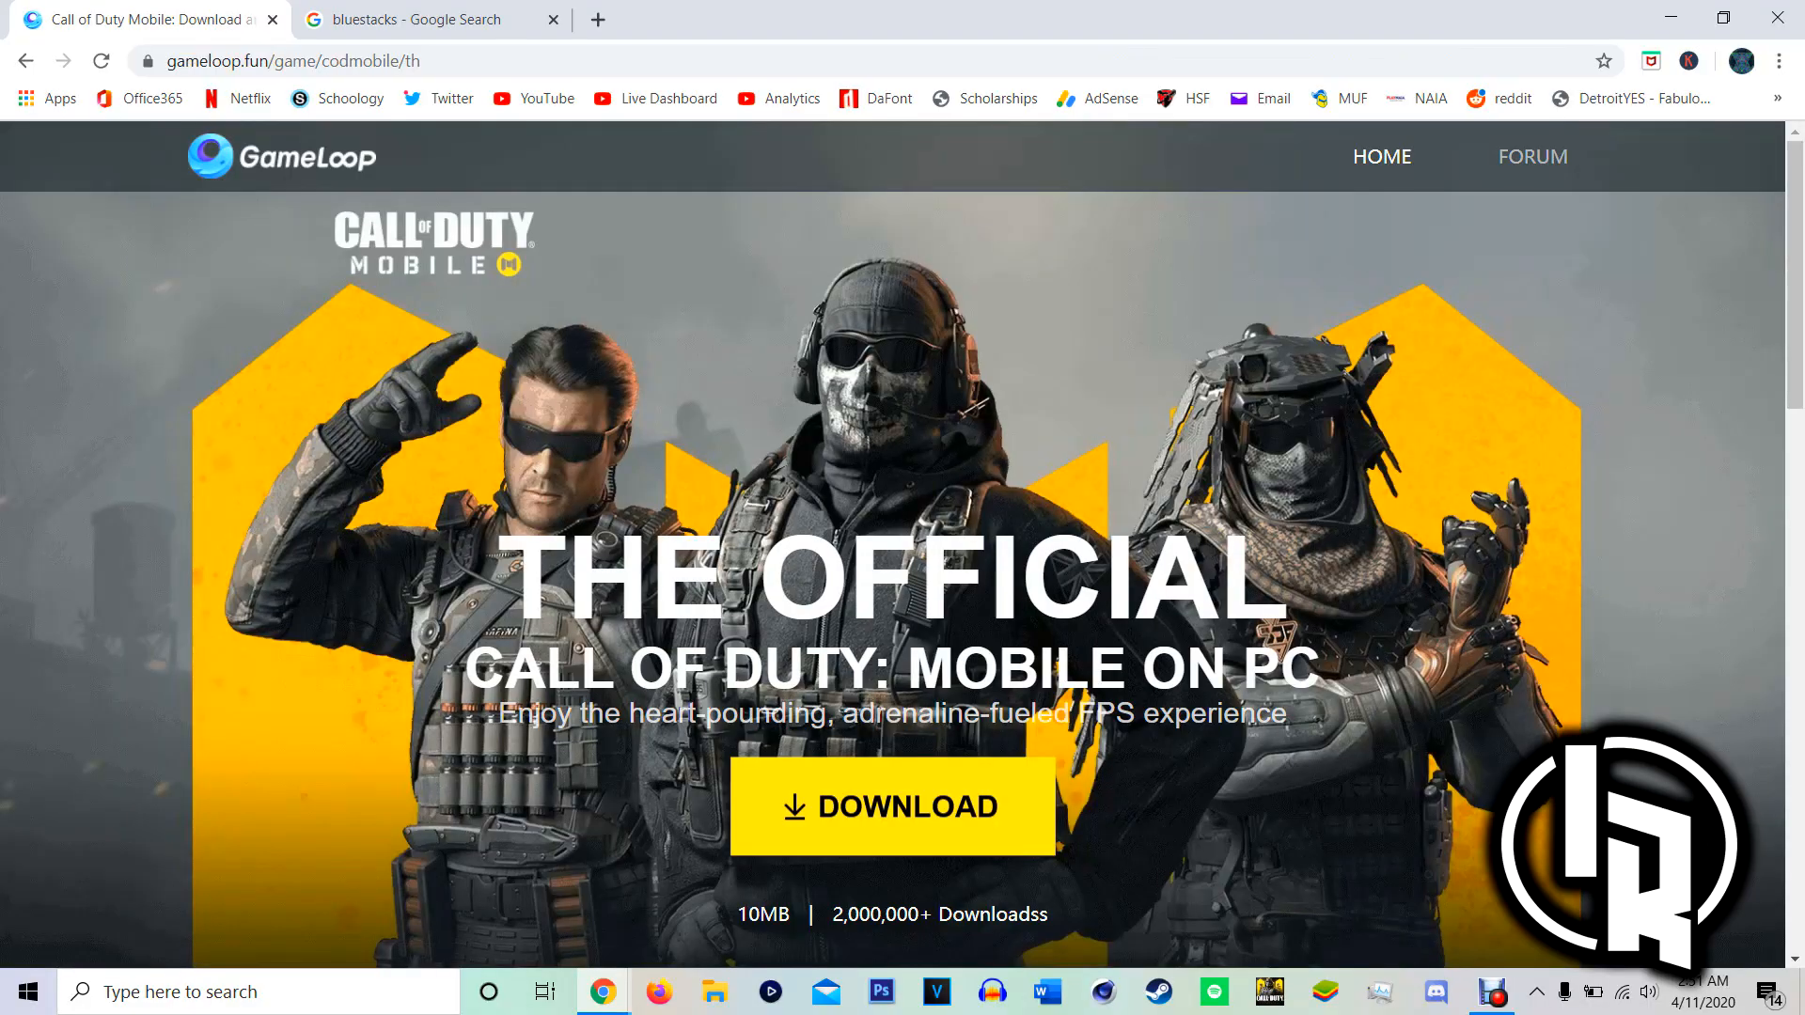
scroll(down, 3)
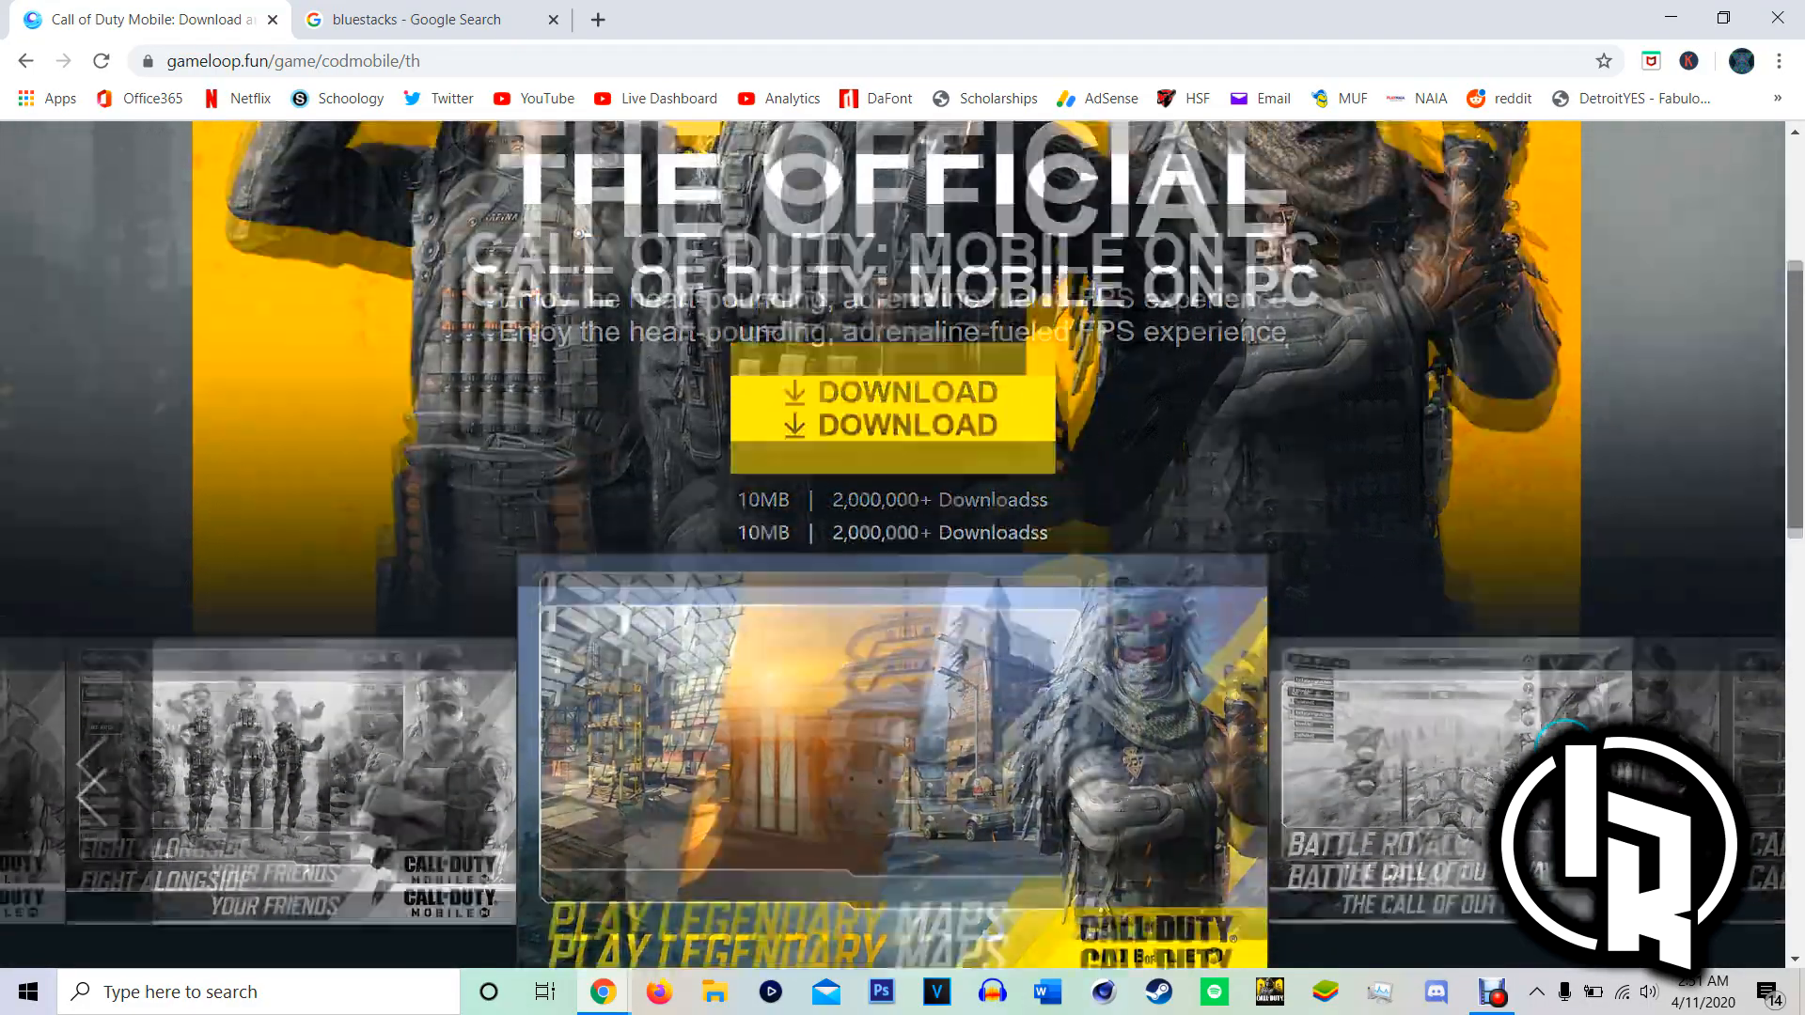
scroll(down, 3)
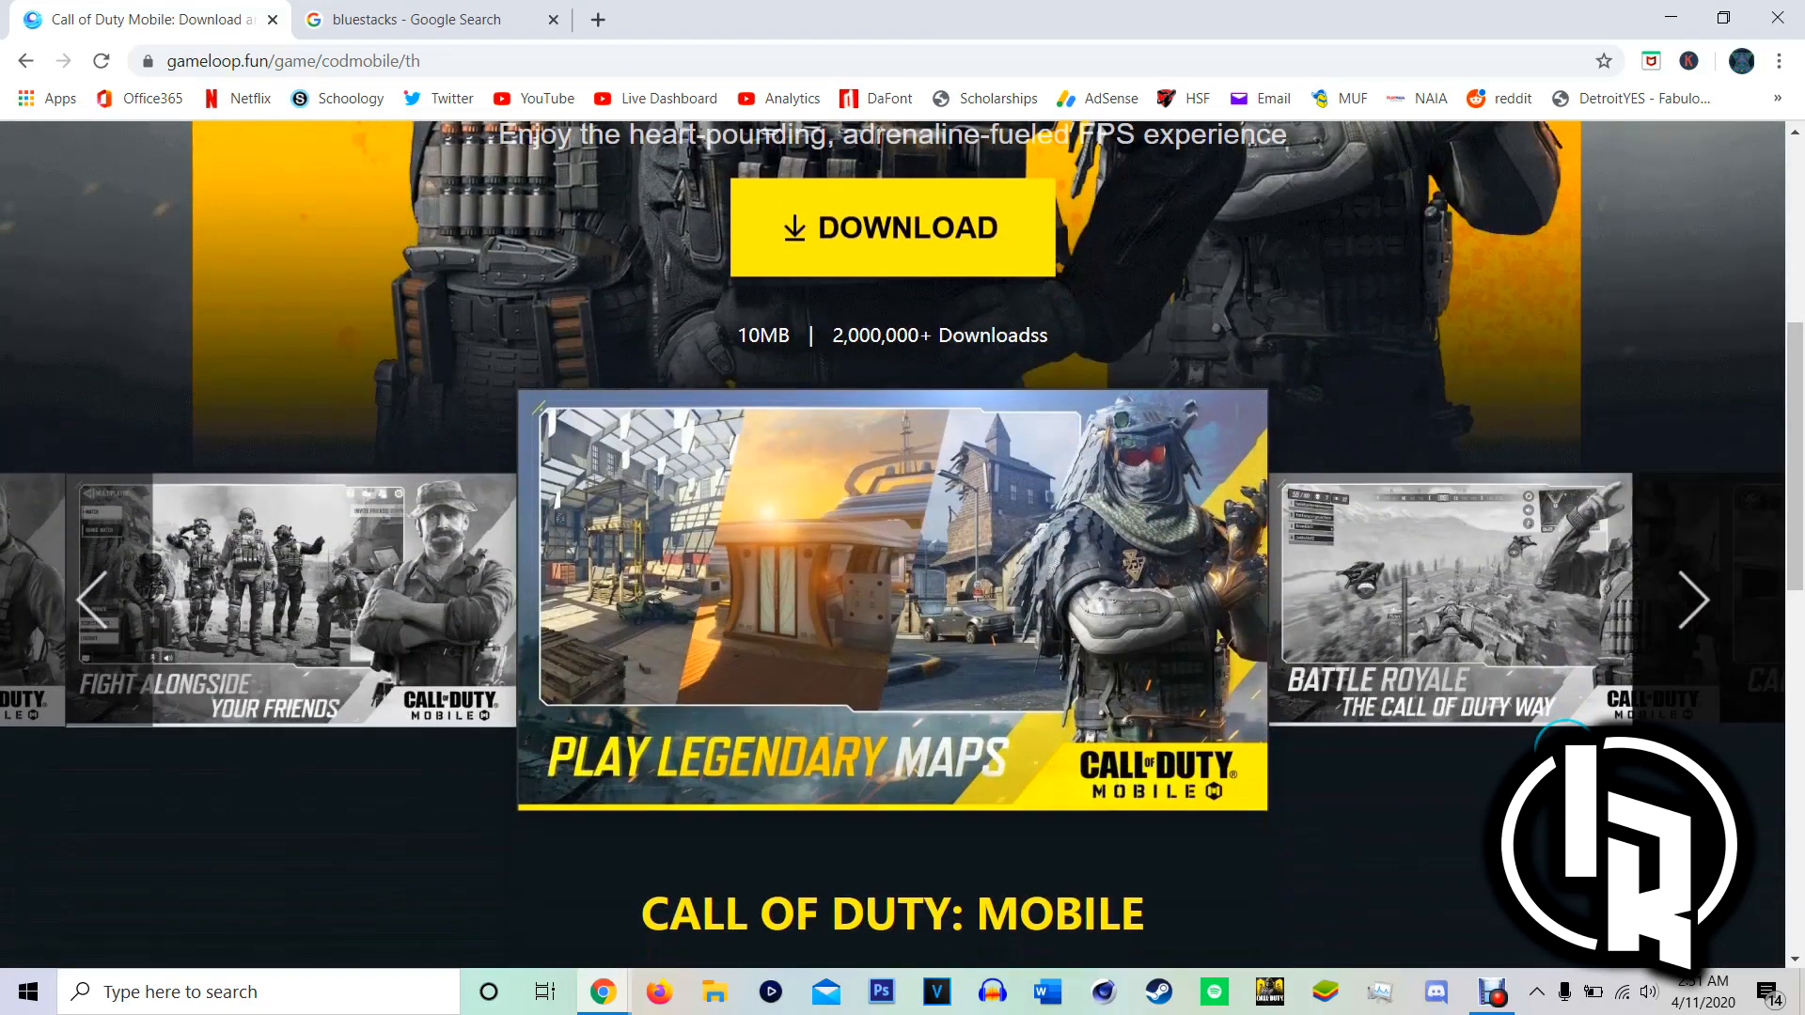
click(1692, 598)
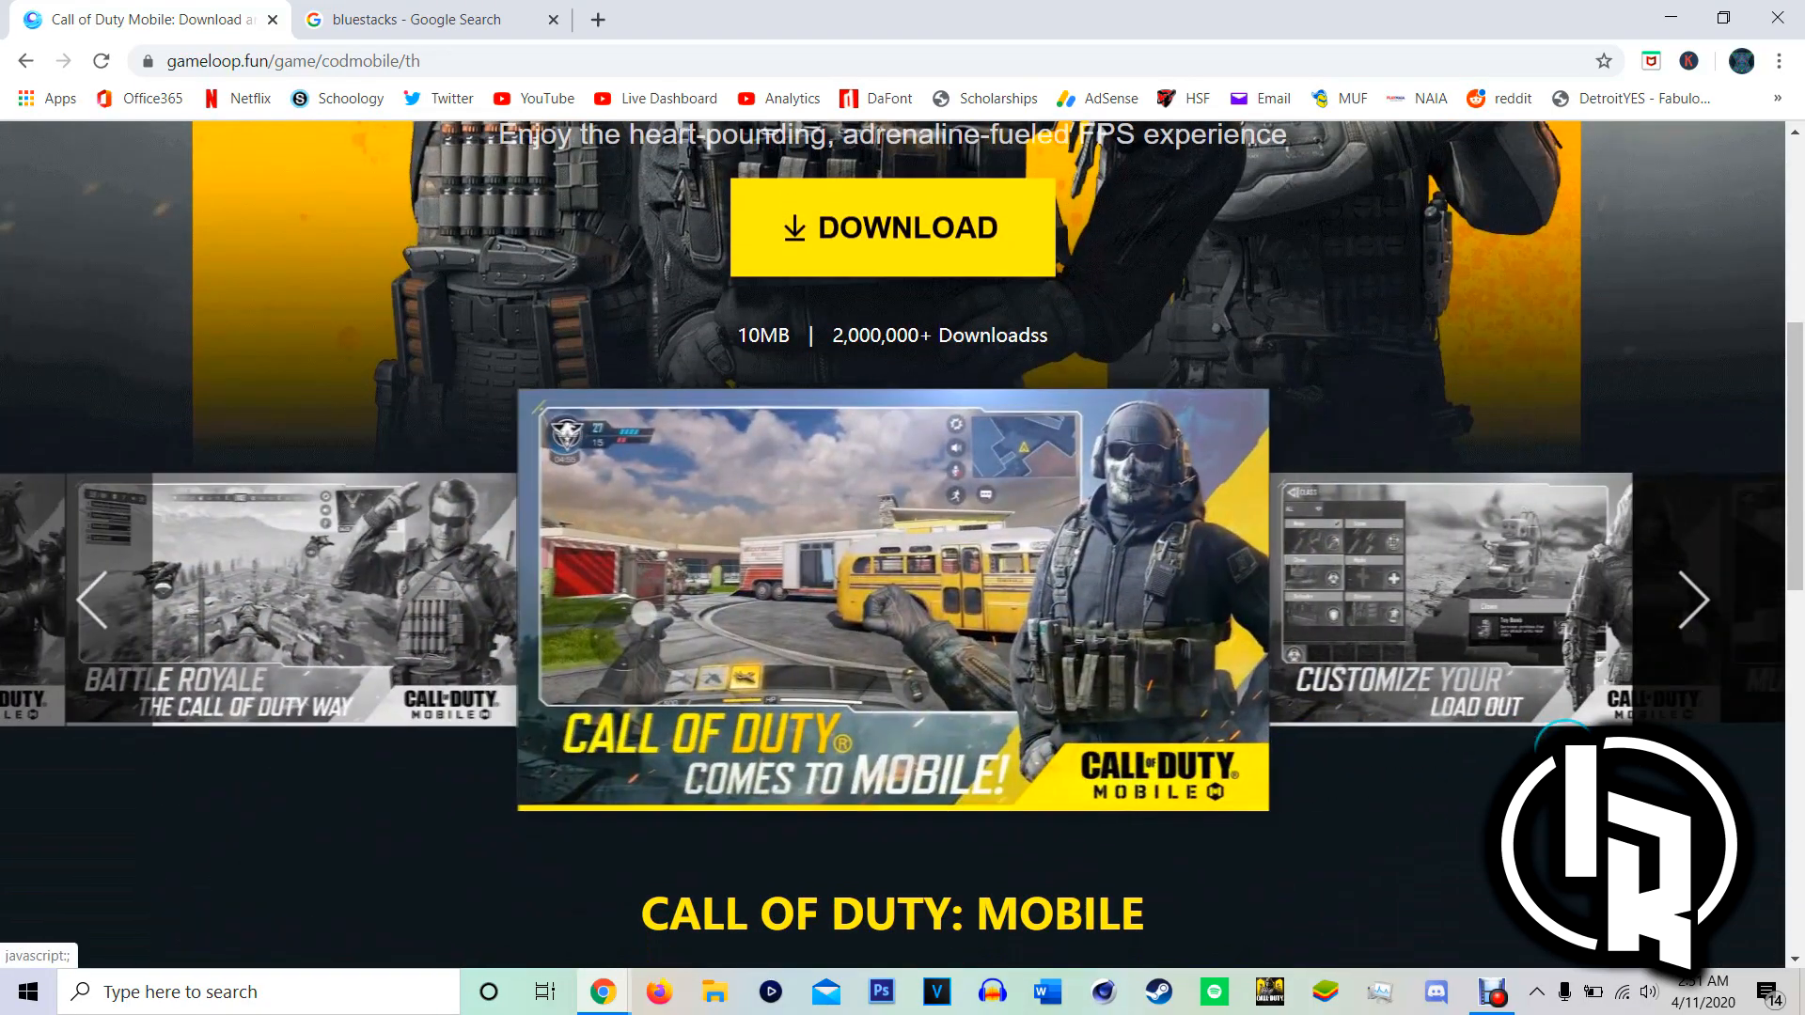
click(1692, 598)
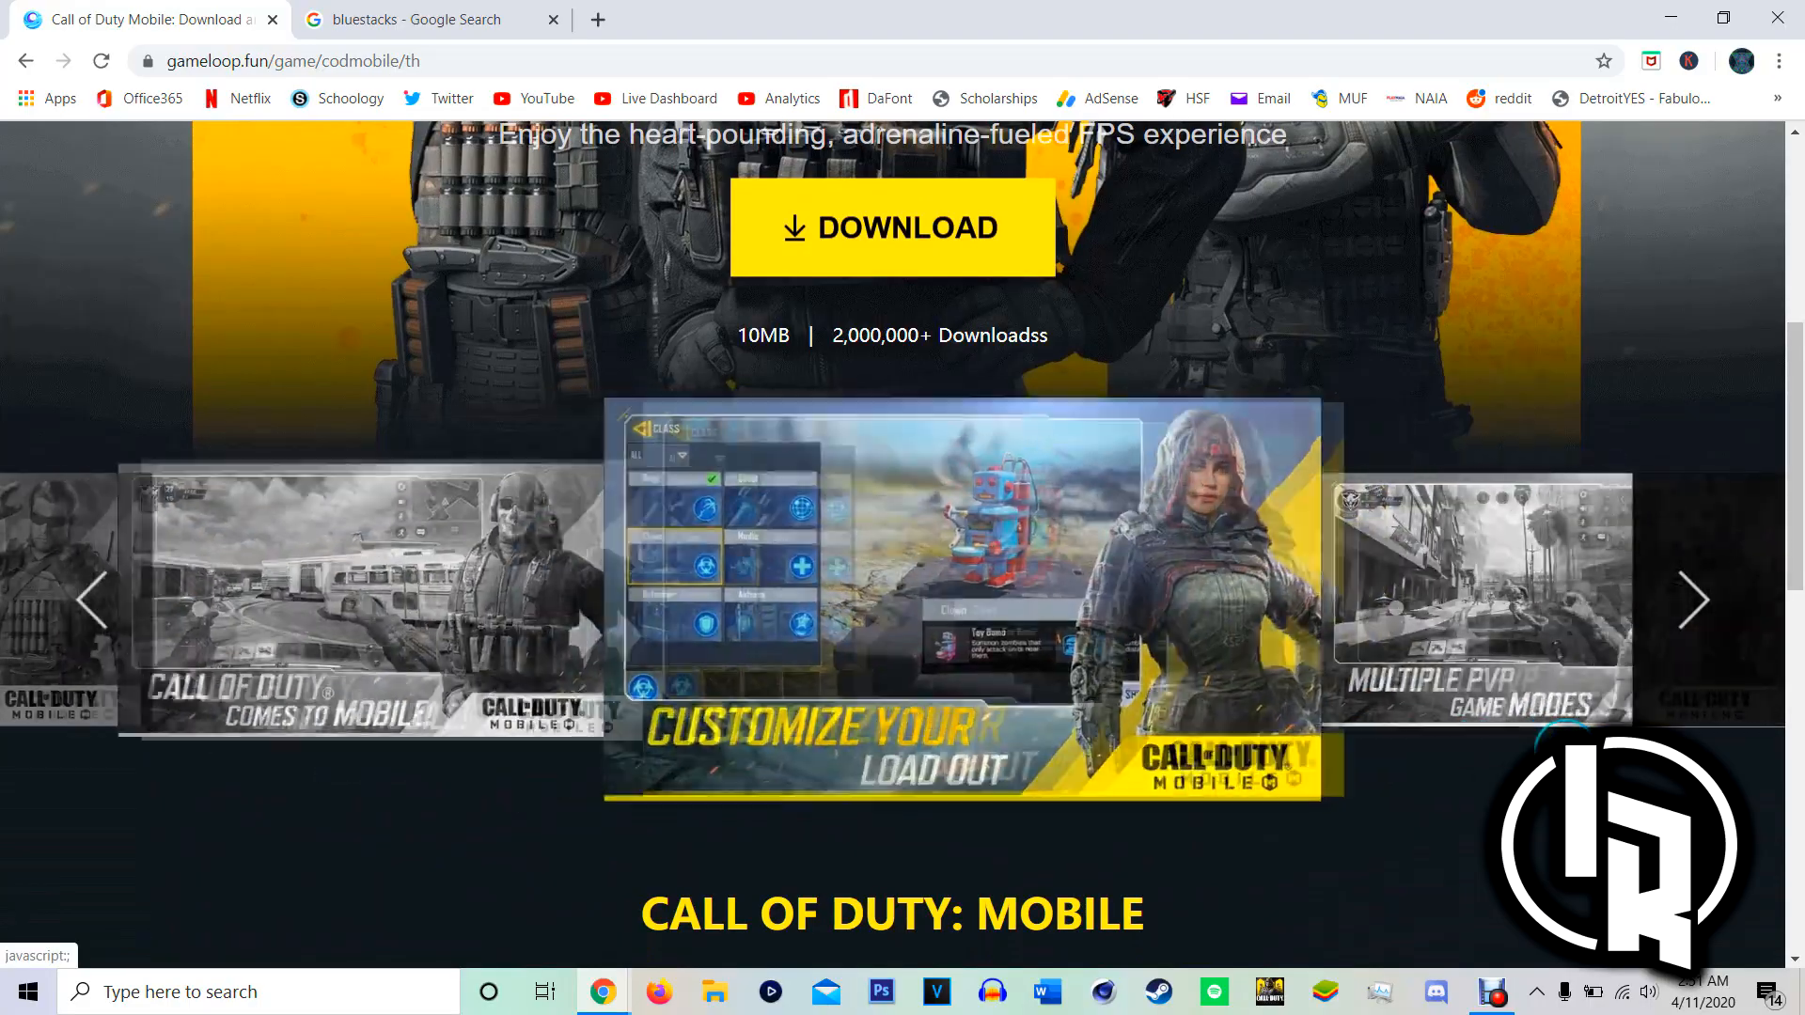
click(1695, 600)
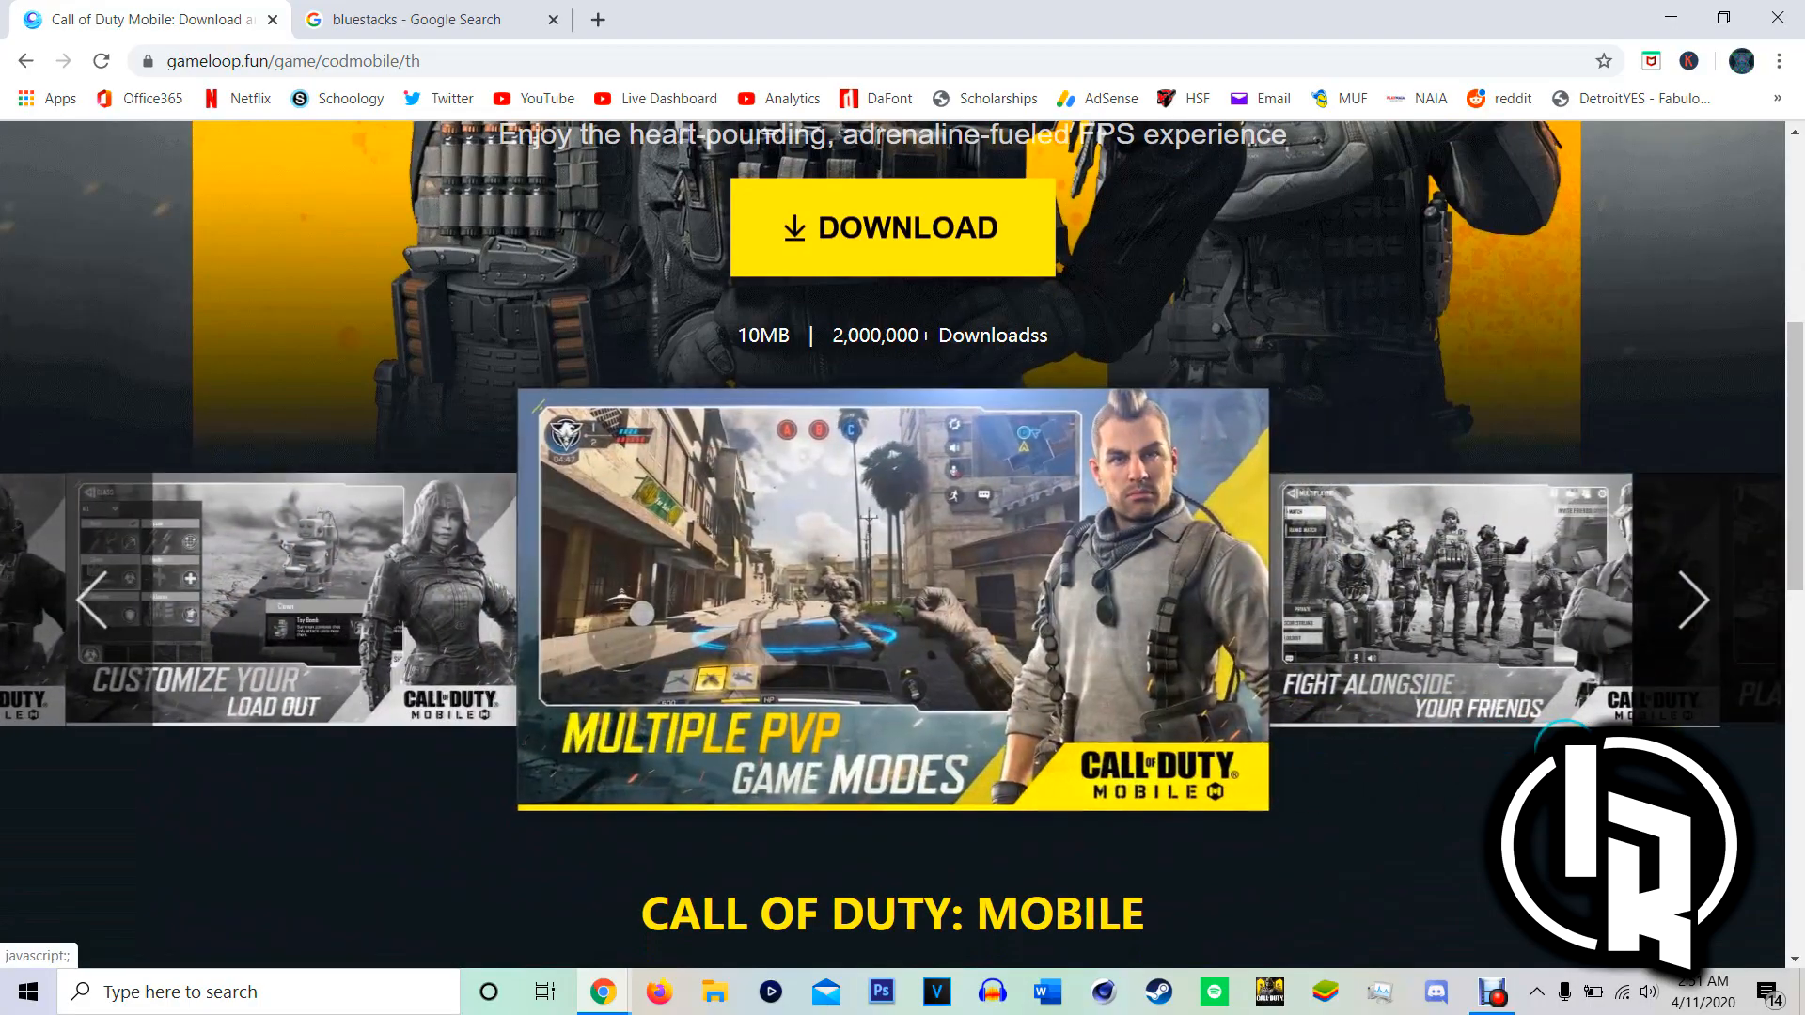
scroll(down, 3)
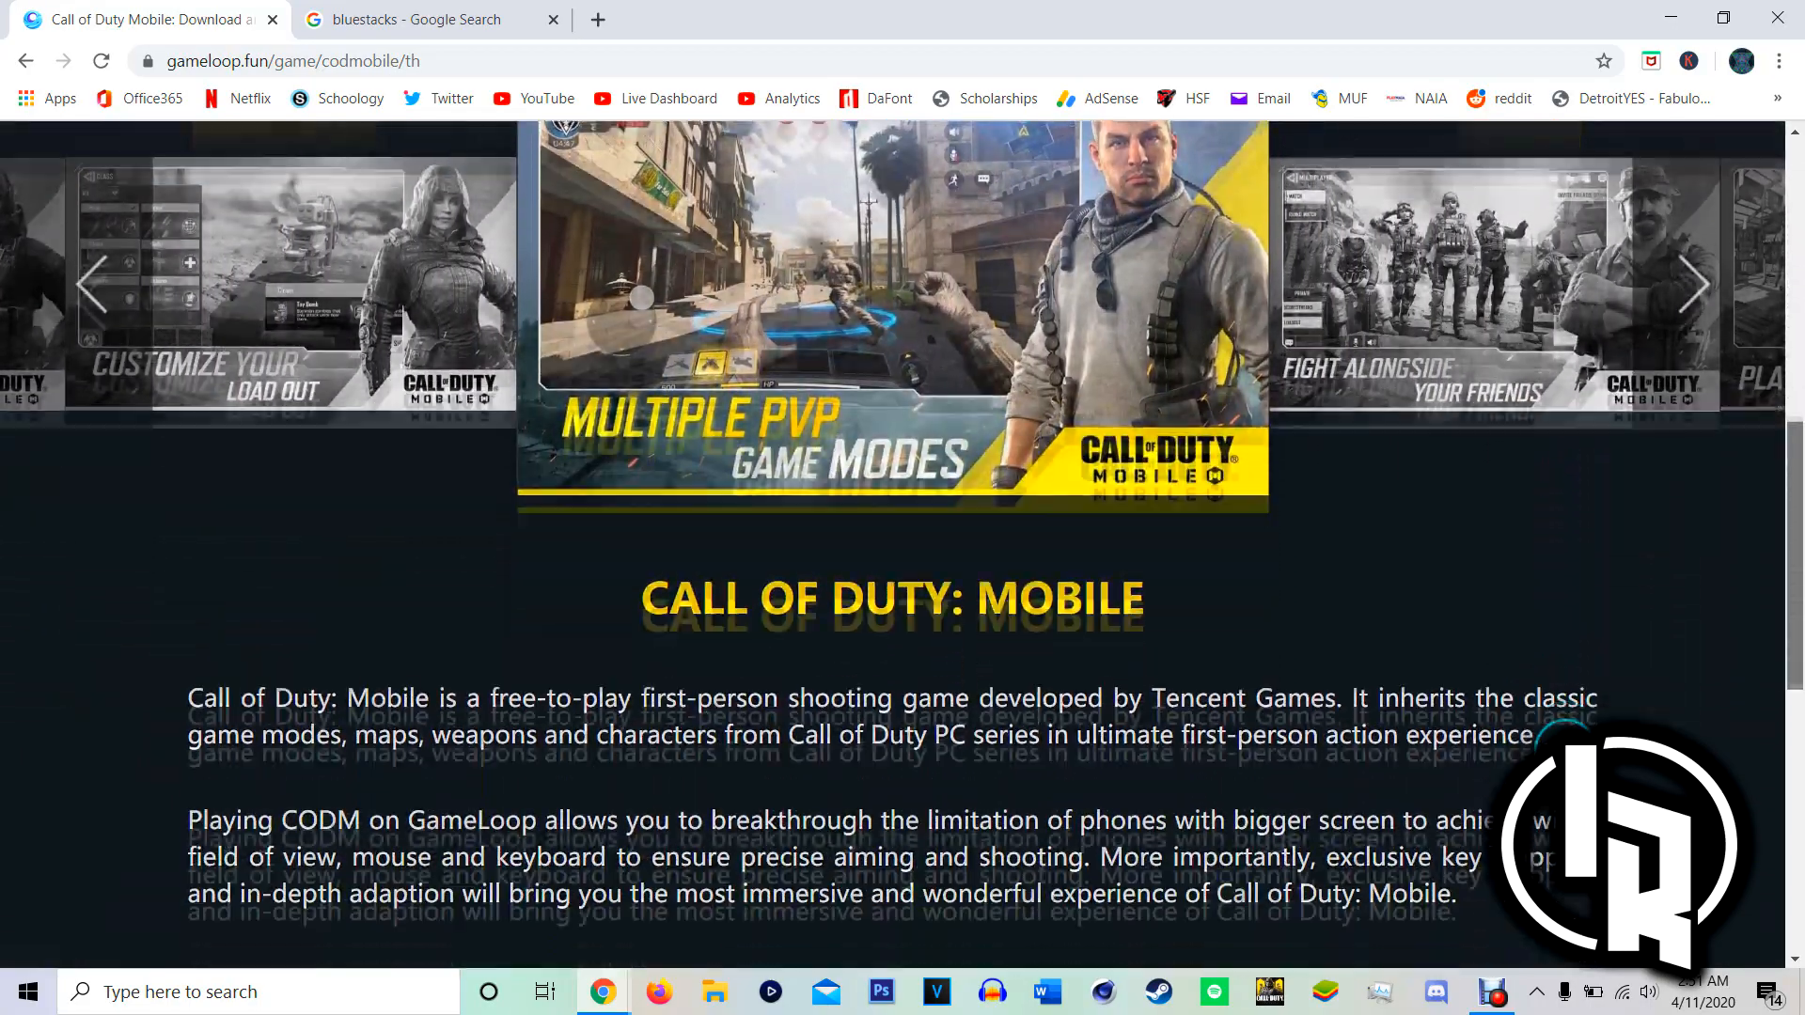
scroll(down, 3)
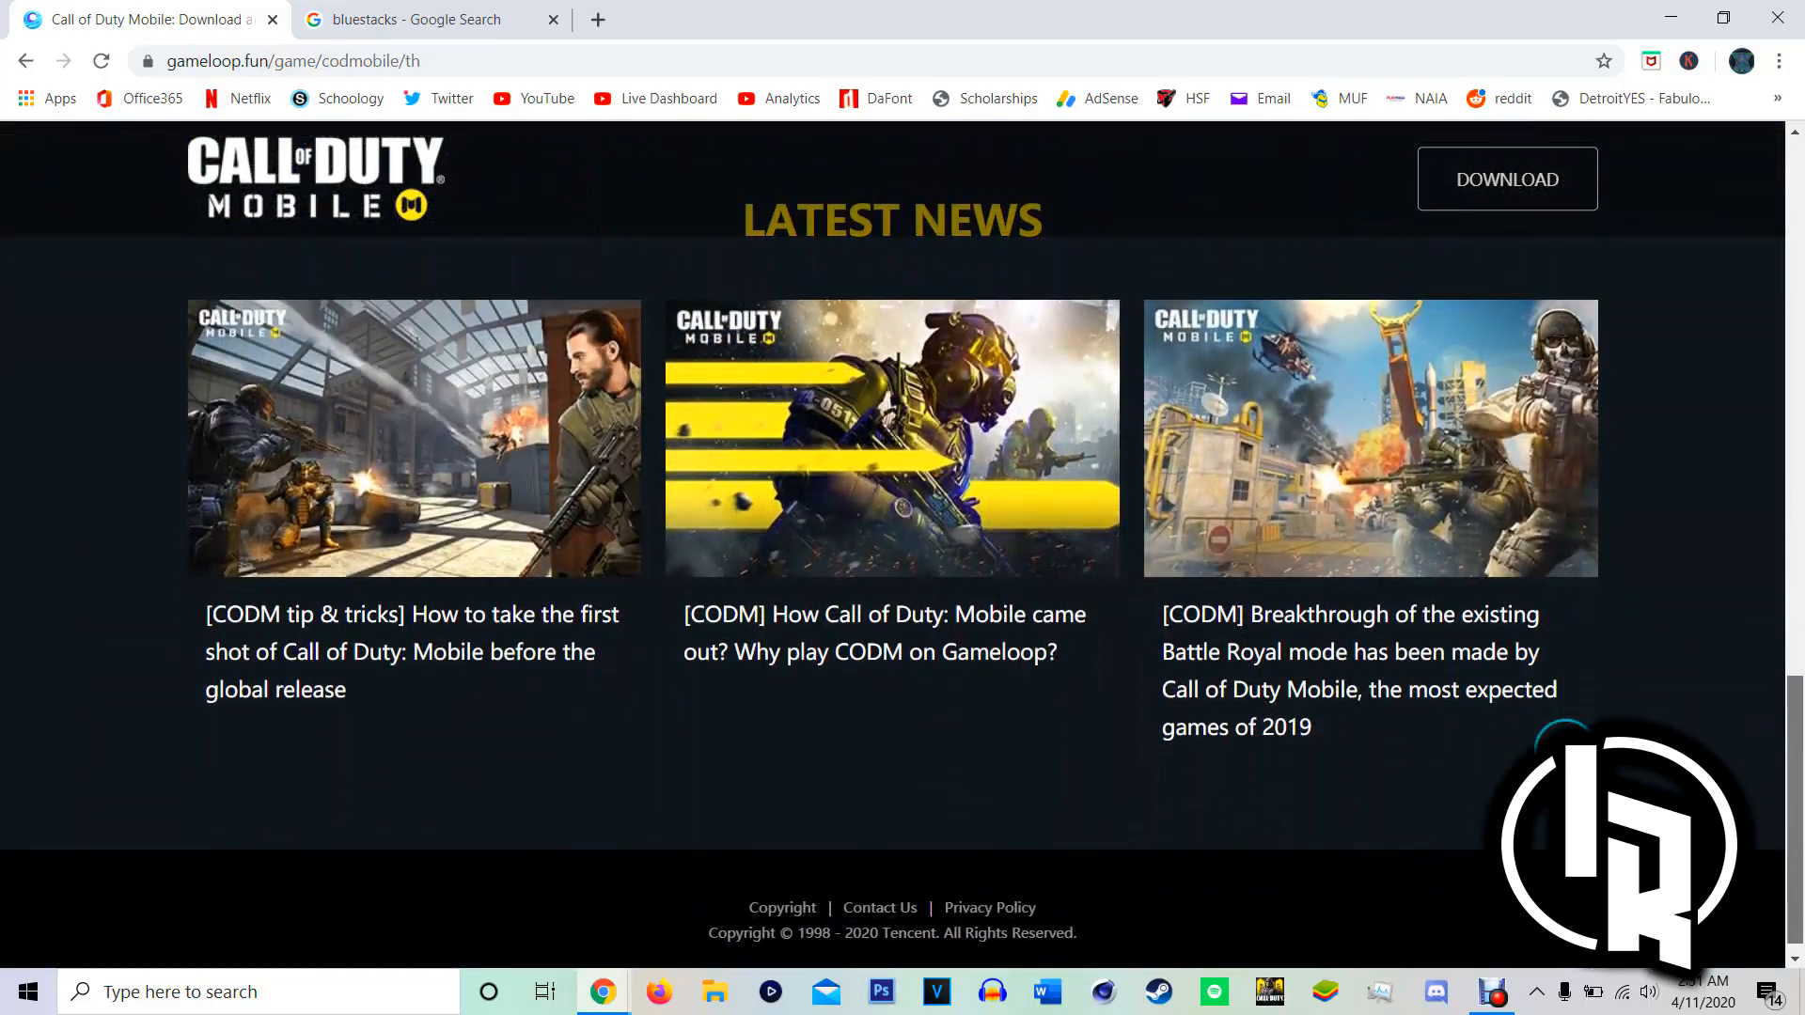
scroll(down, 3)
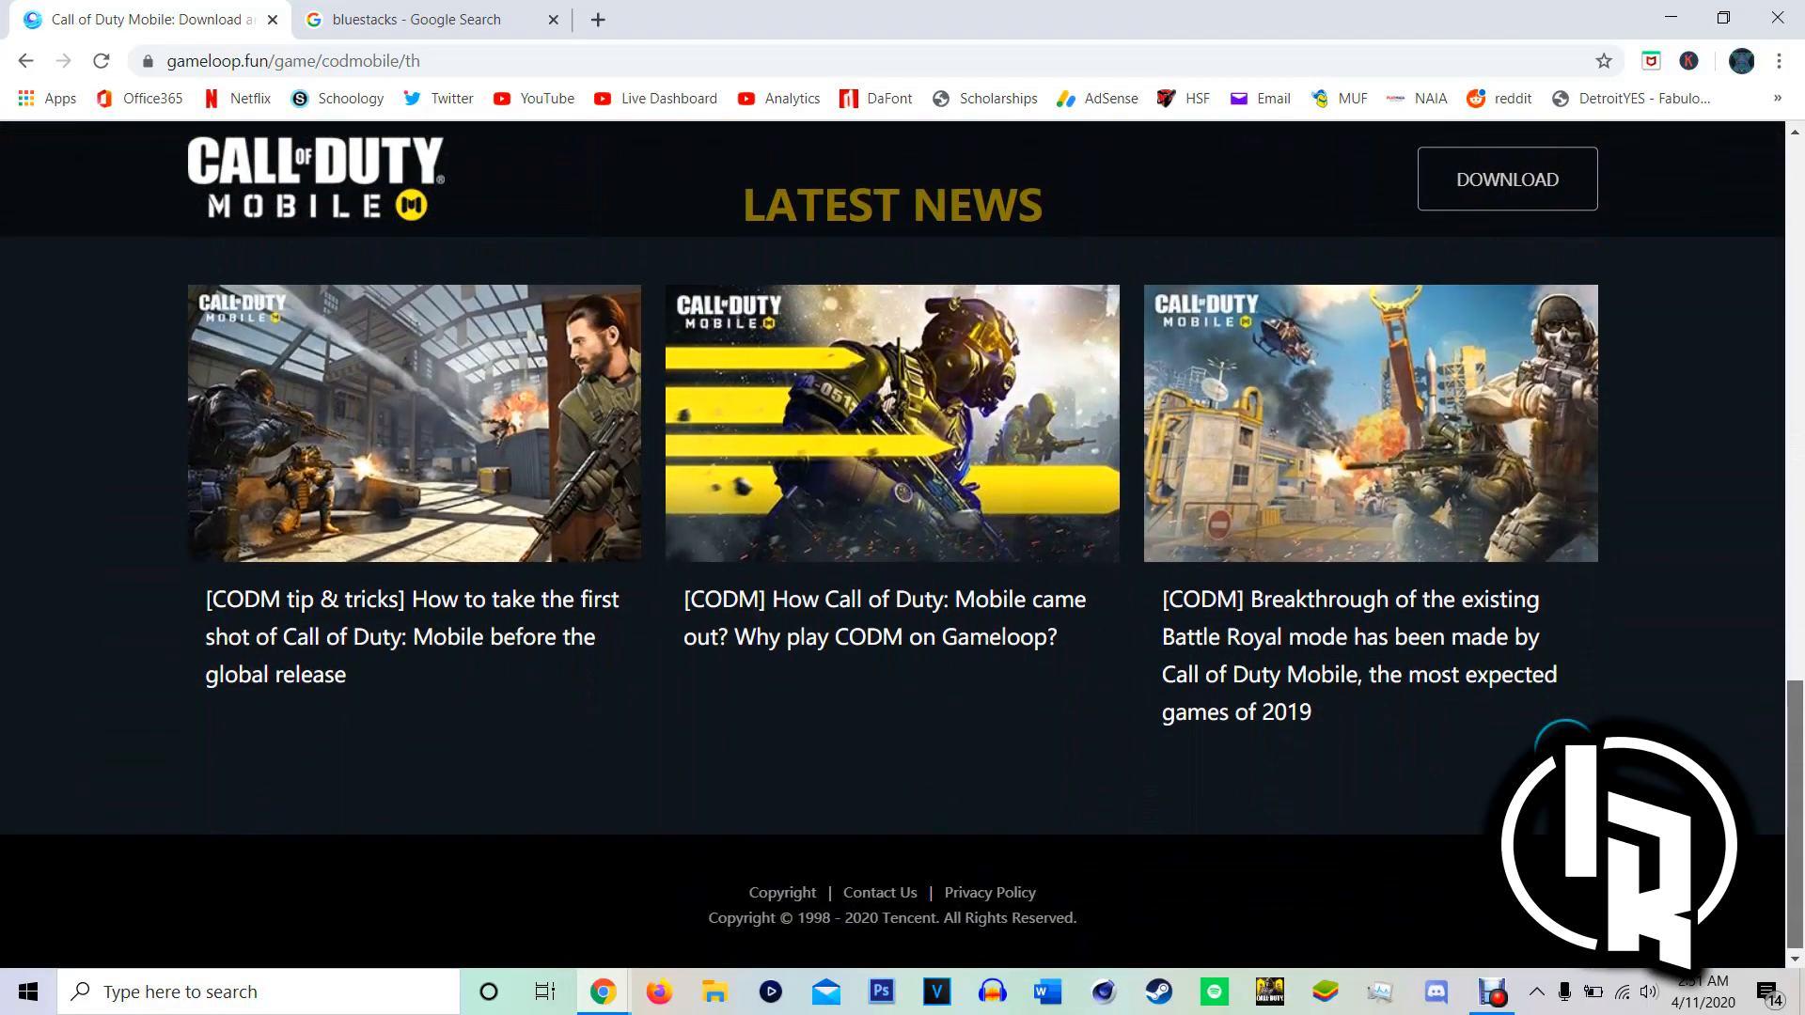
scroll(up, 3)
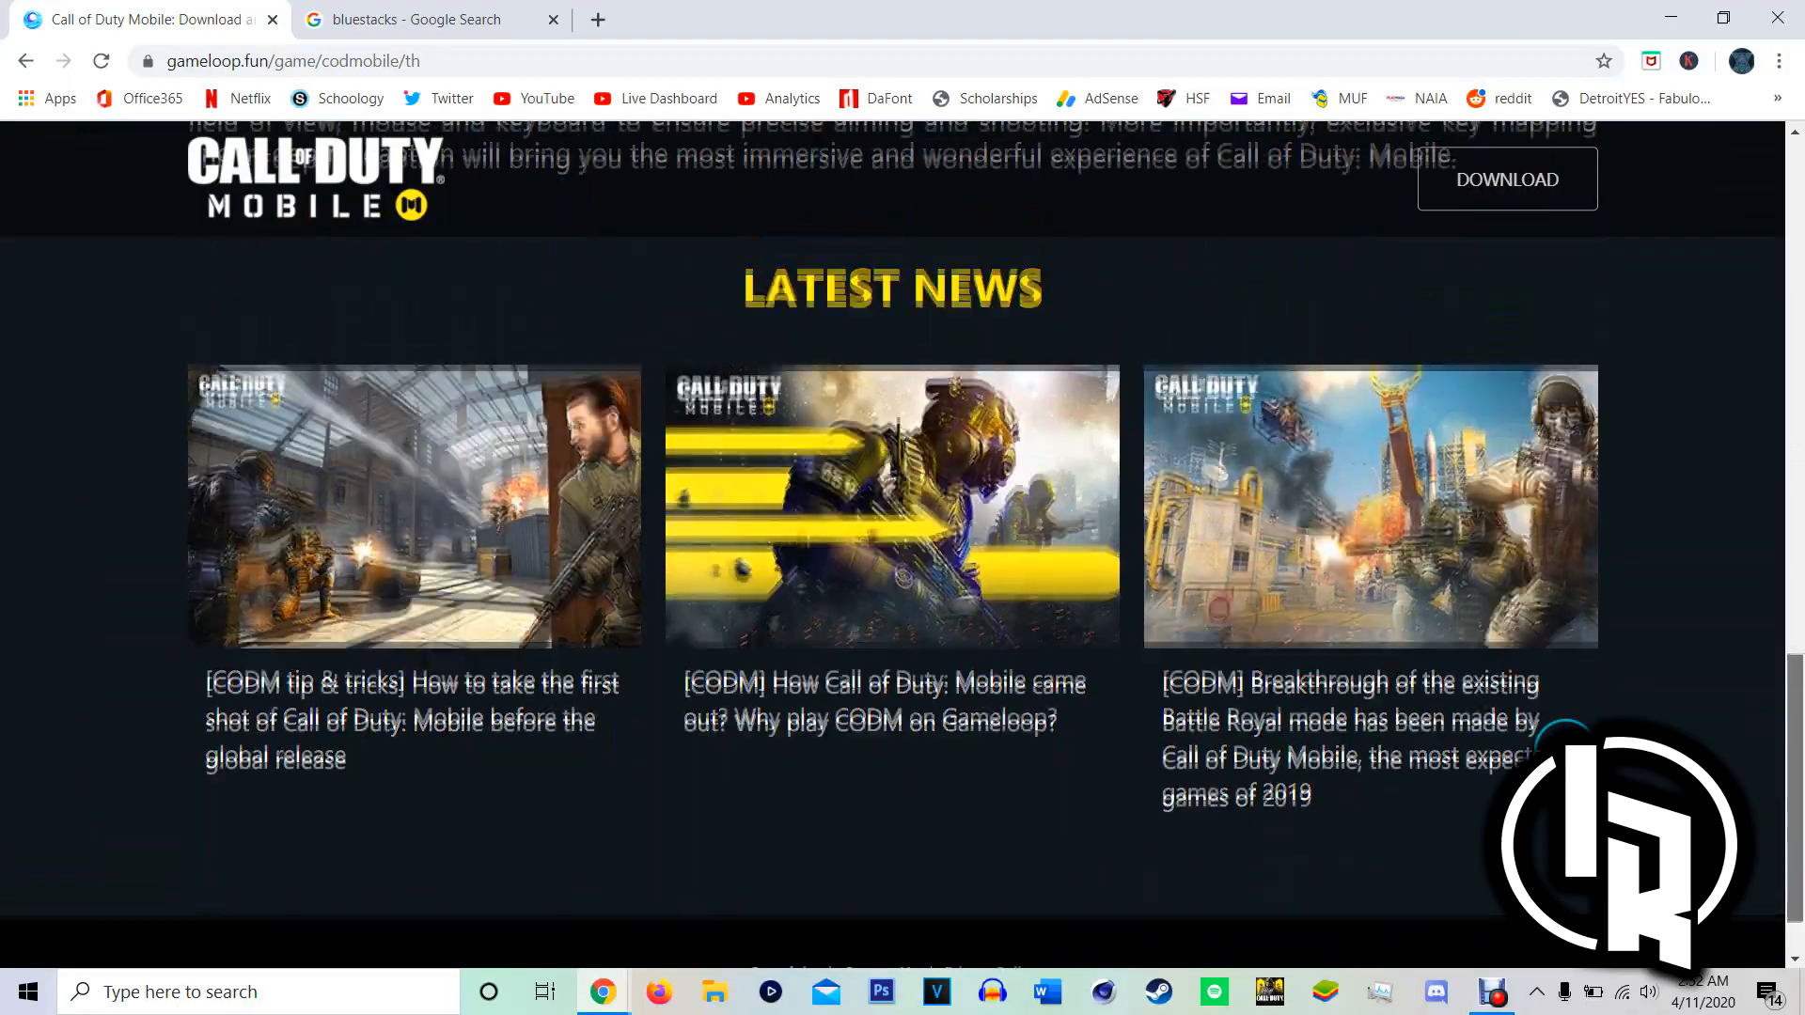
scroll(up, 3)
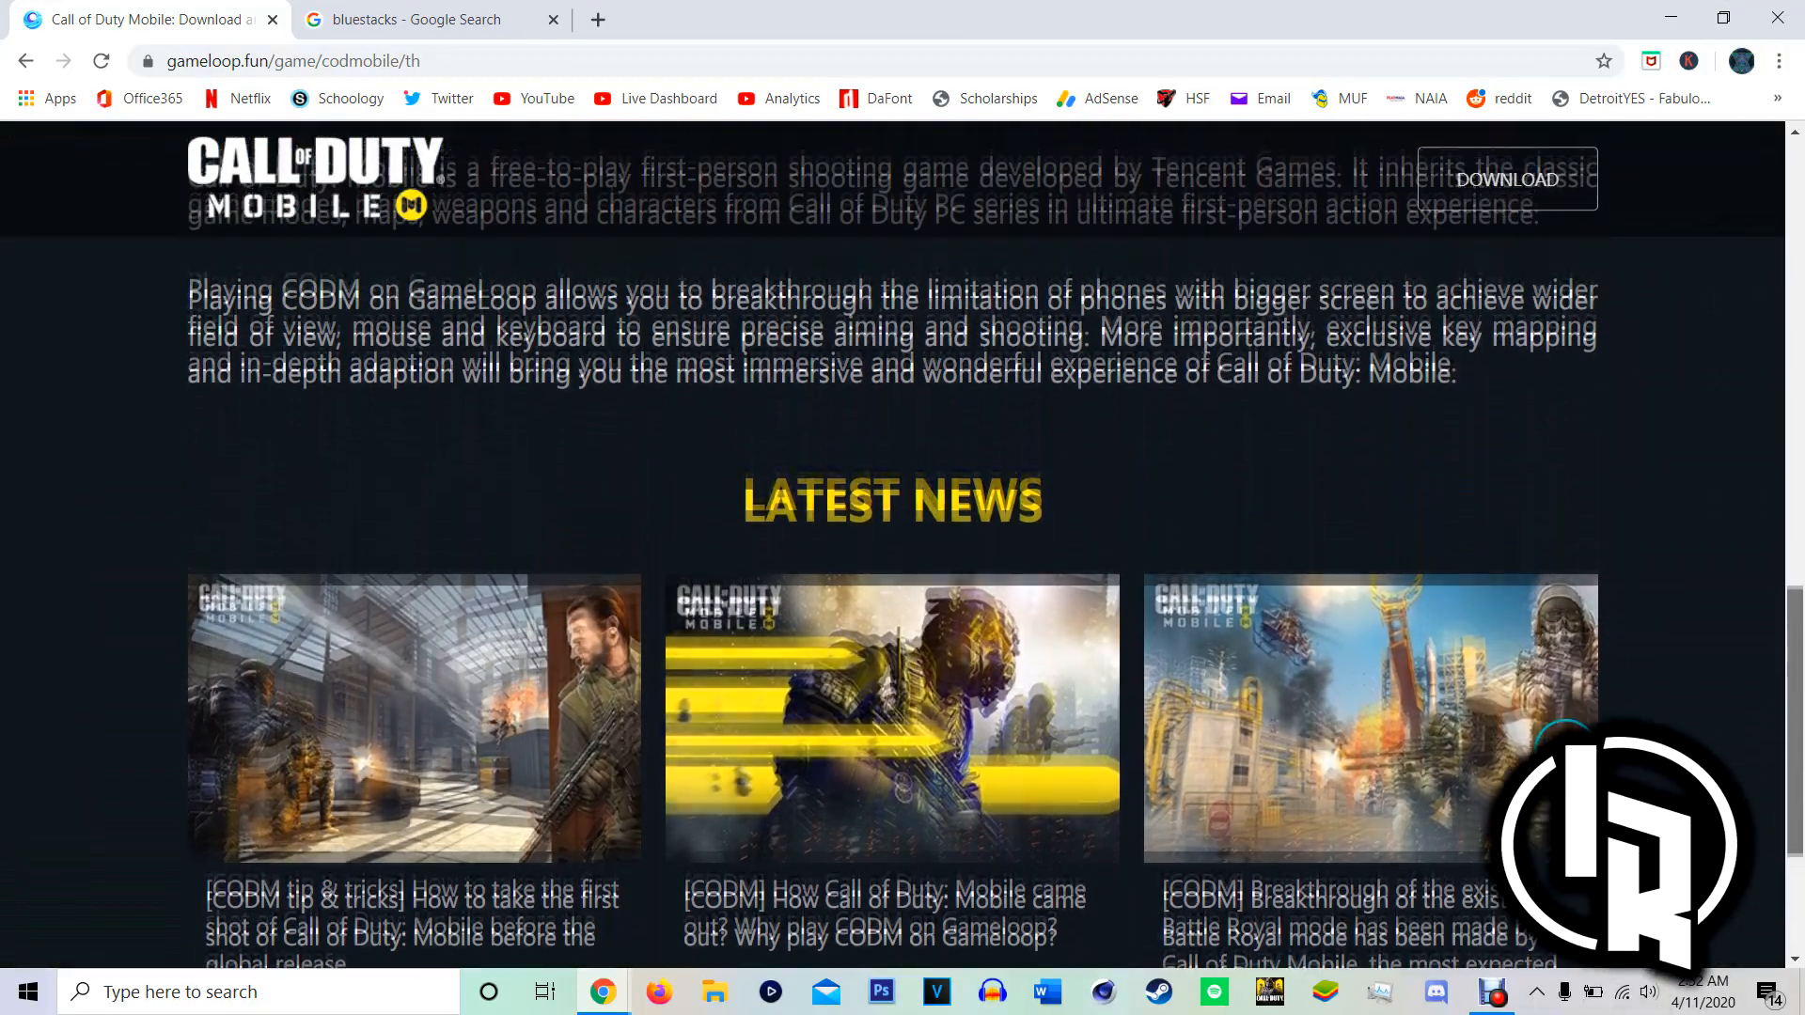
scroll(up, 3)
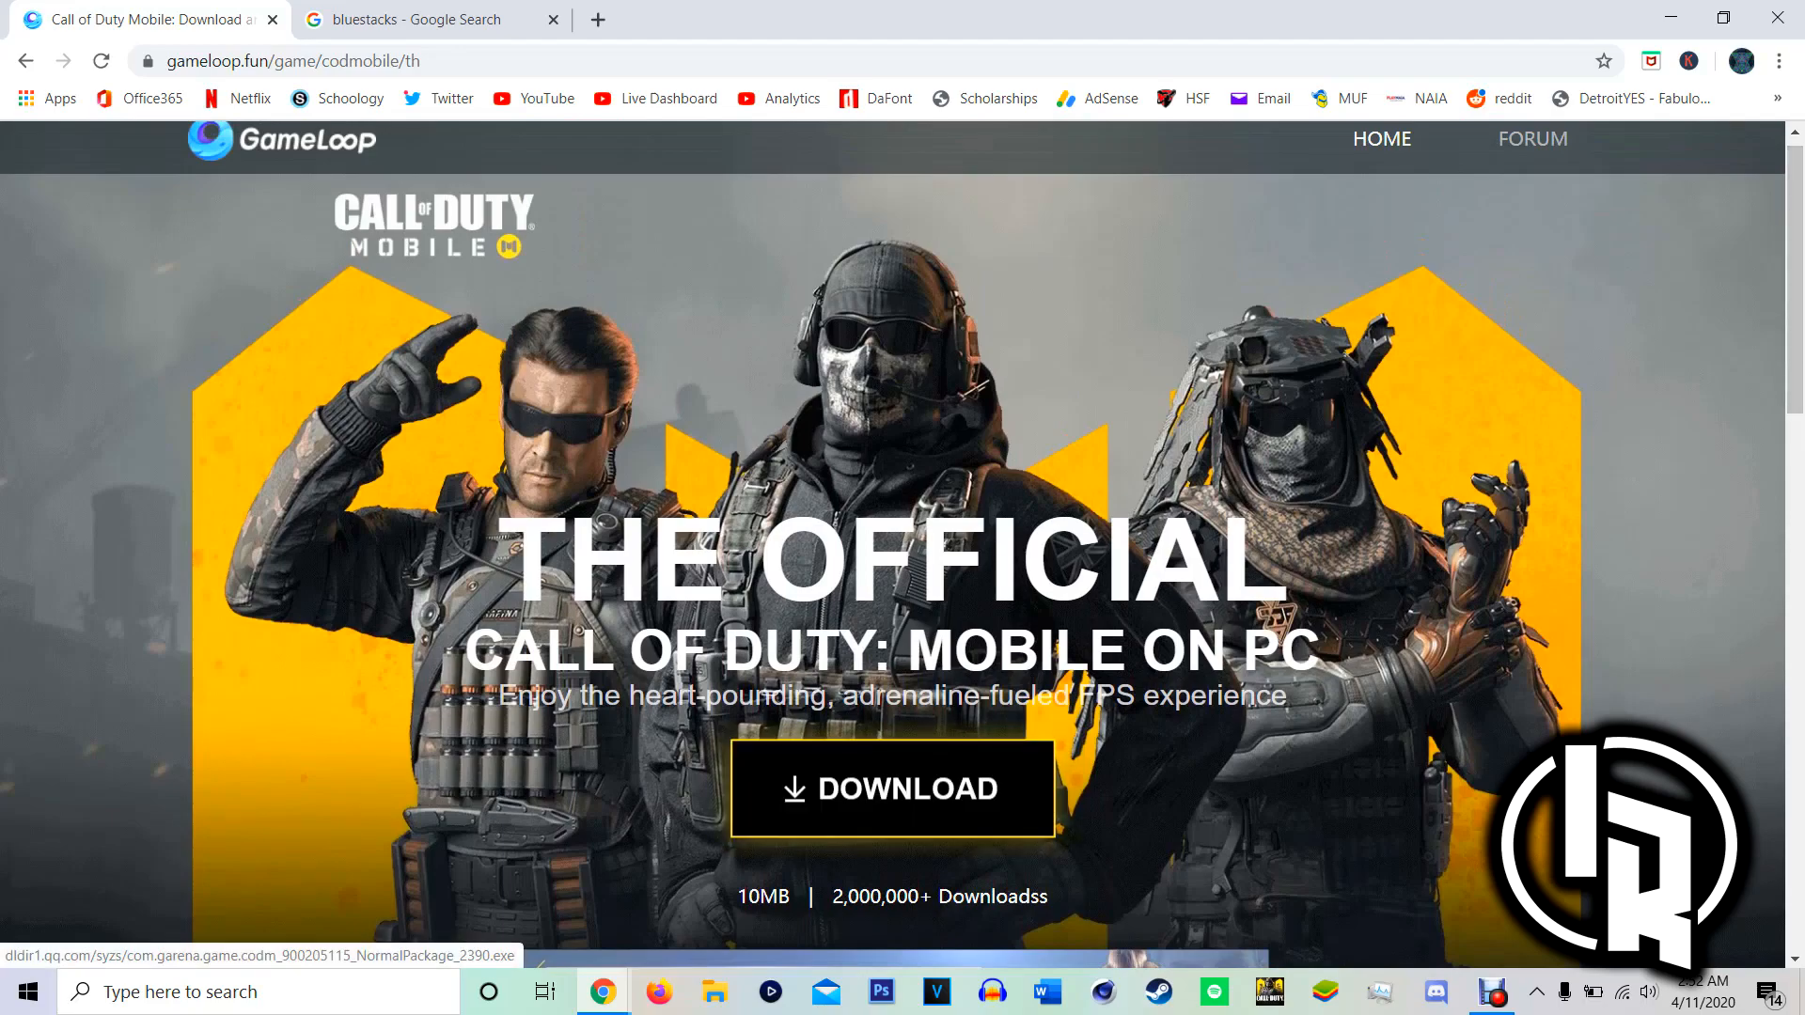
Download and launch the GameLoop Call of Duty: Mobile installer, then return to the bluestacks results.
click(891, 788)
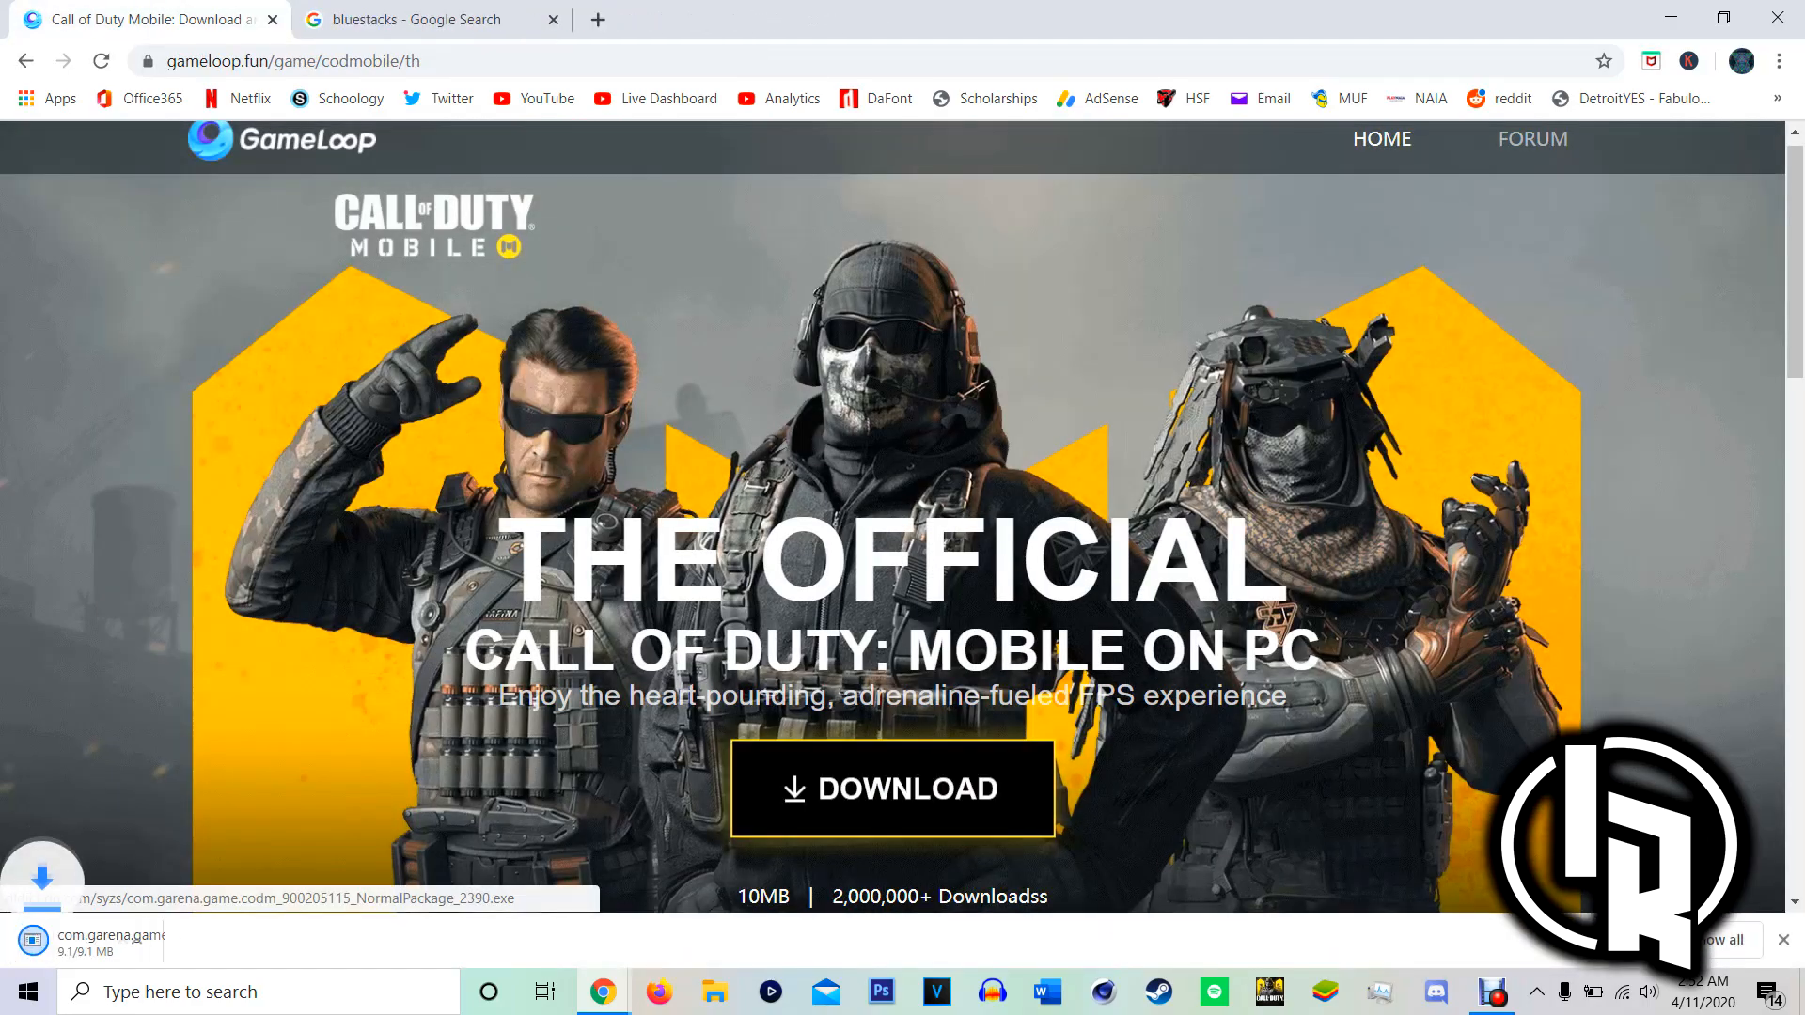
click(891, 788)
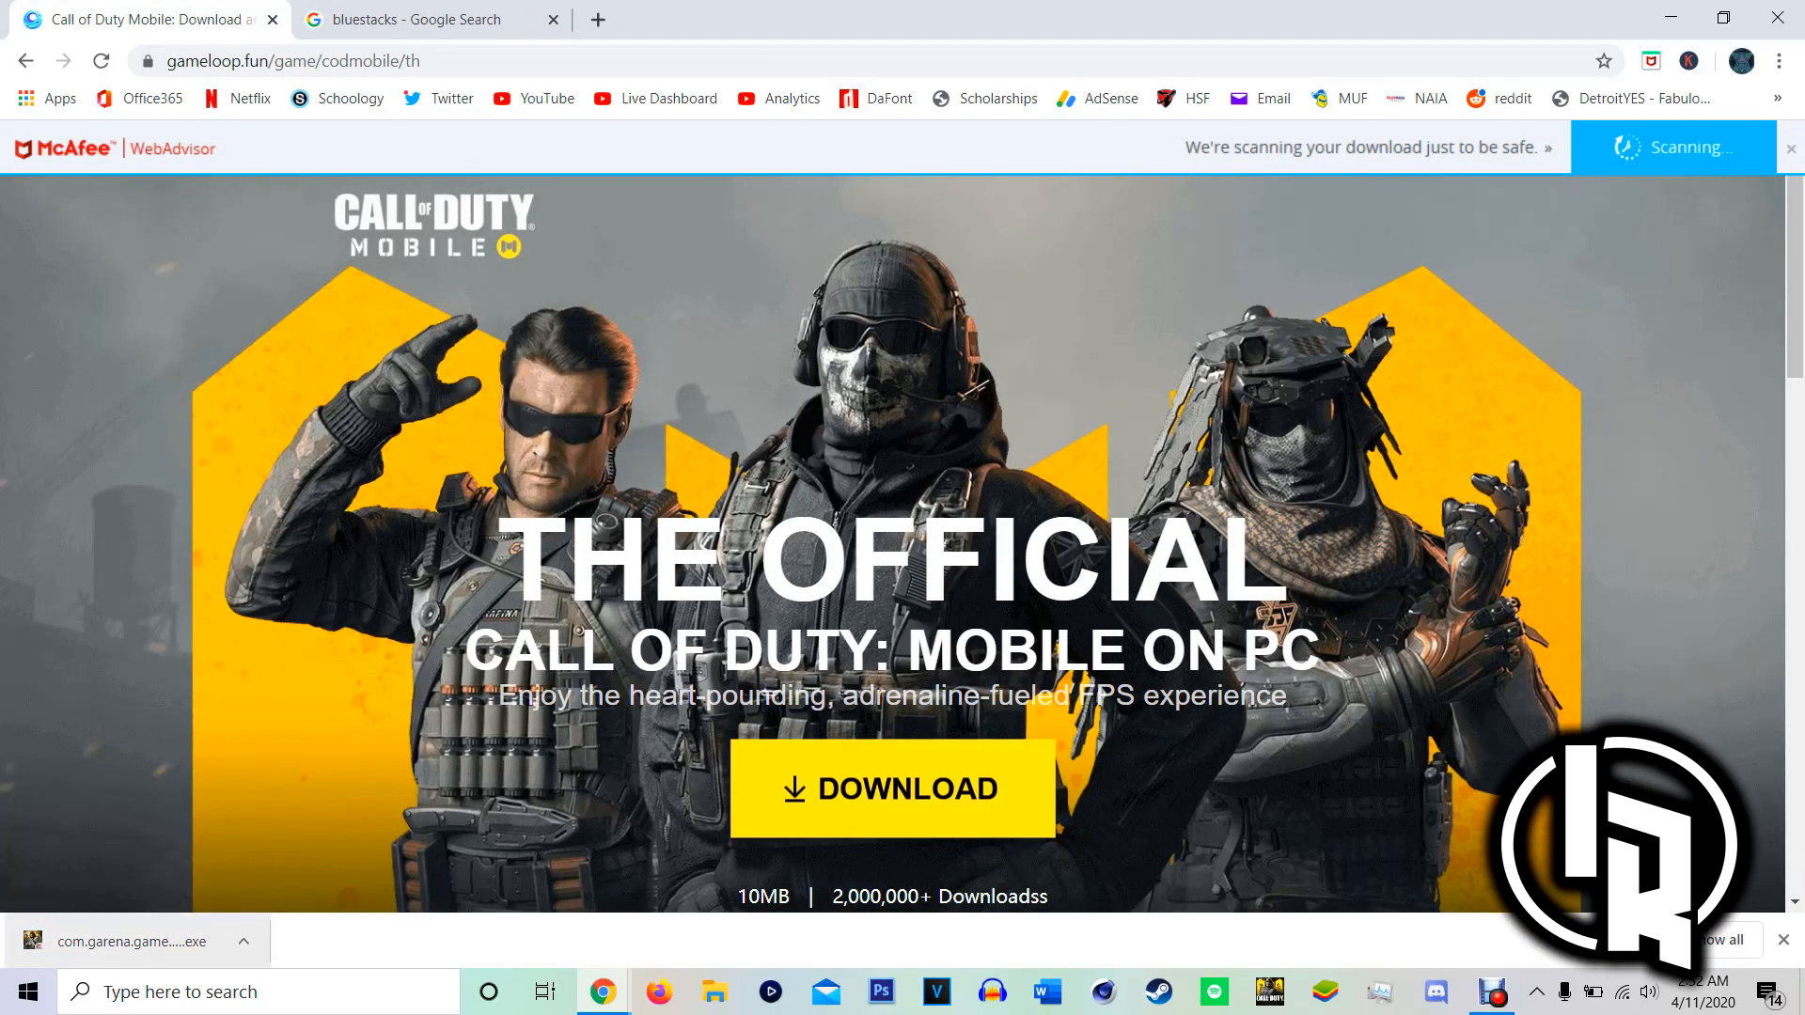
click(1792, 146)
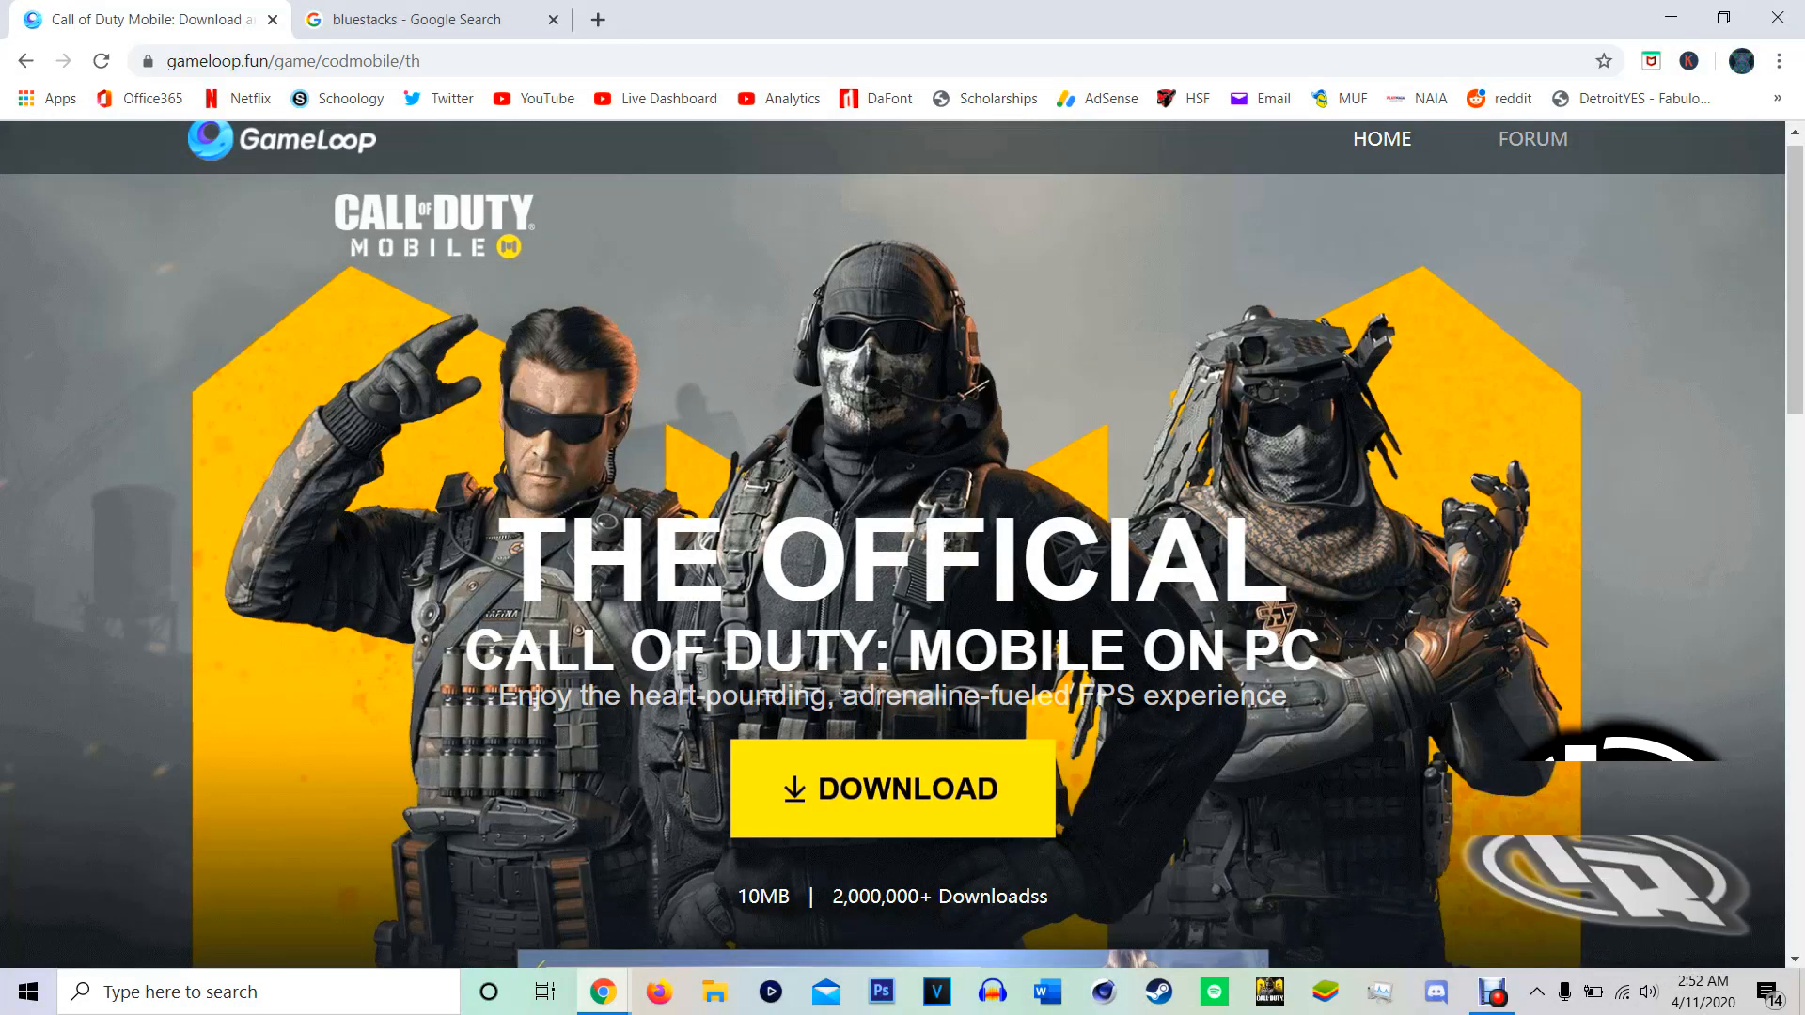
click(423, 18)
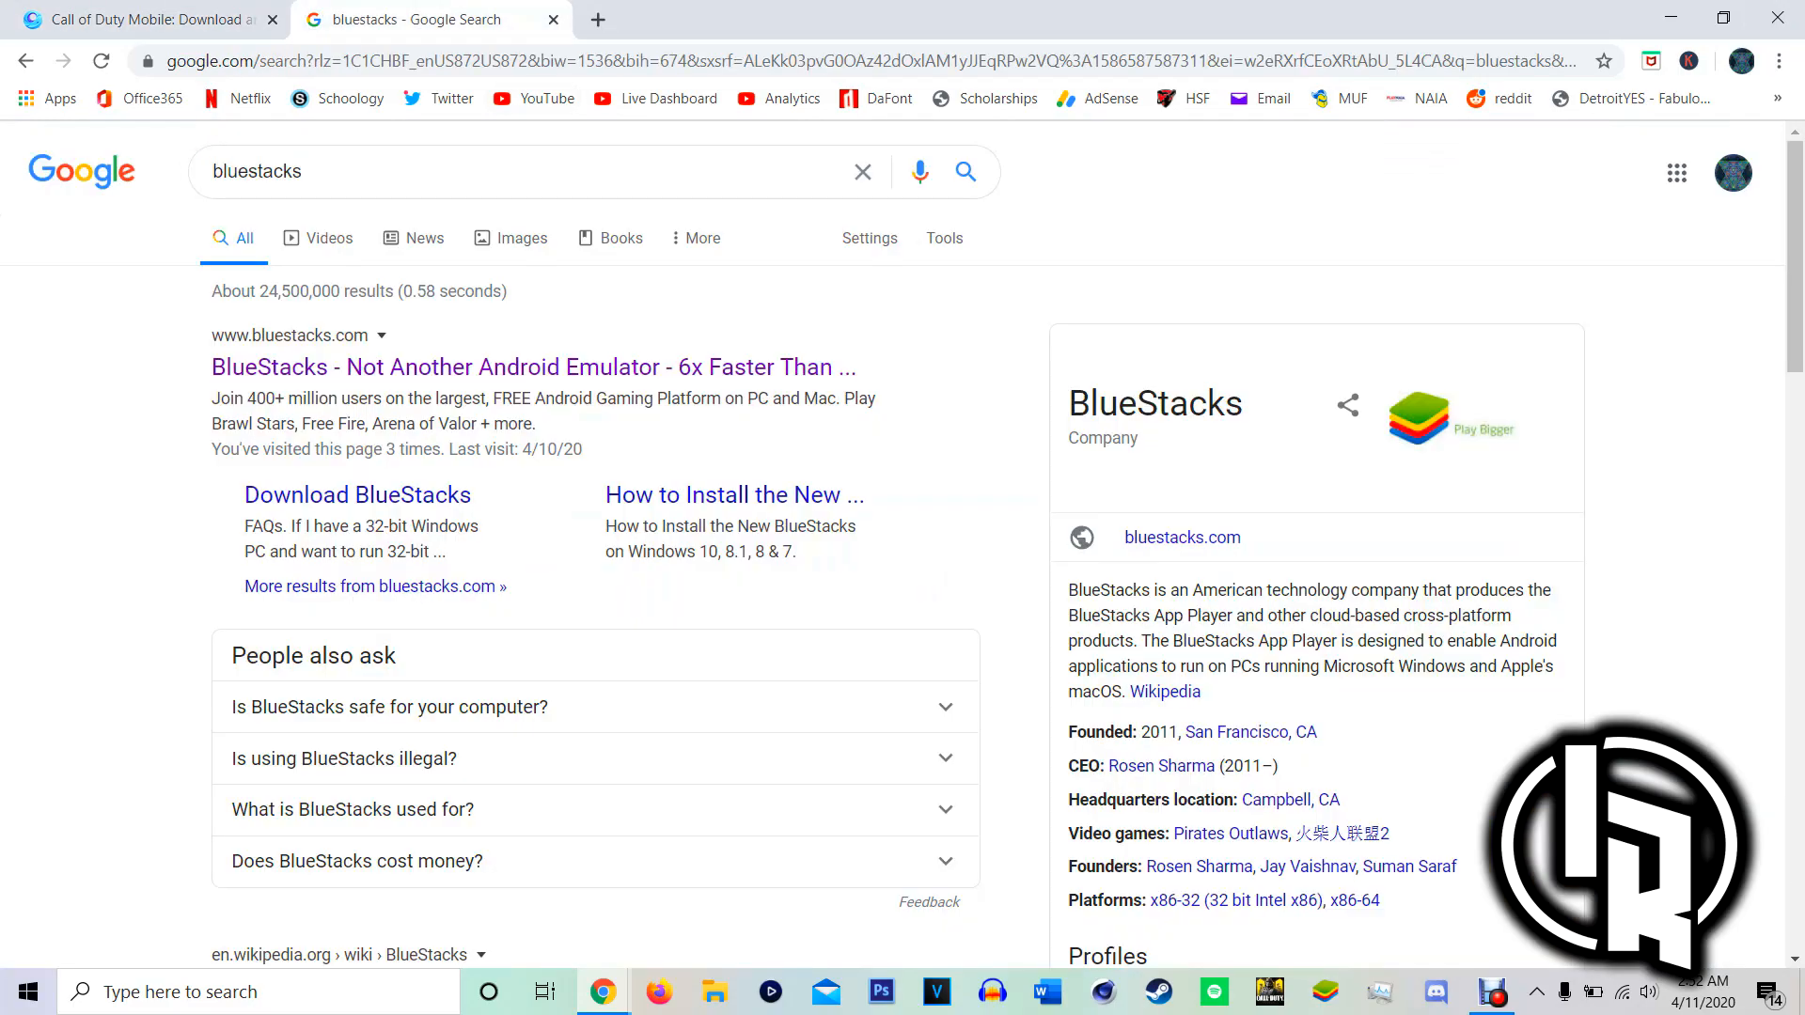
Search for 'bluestacks 4' and open the BlueStacks home page result.
click(519, 171)
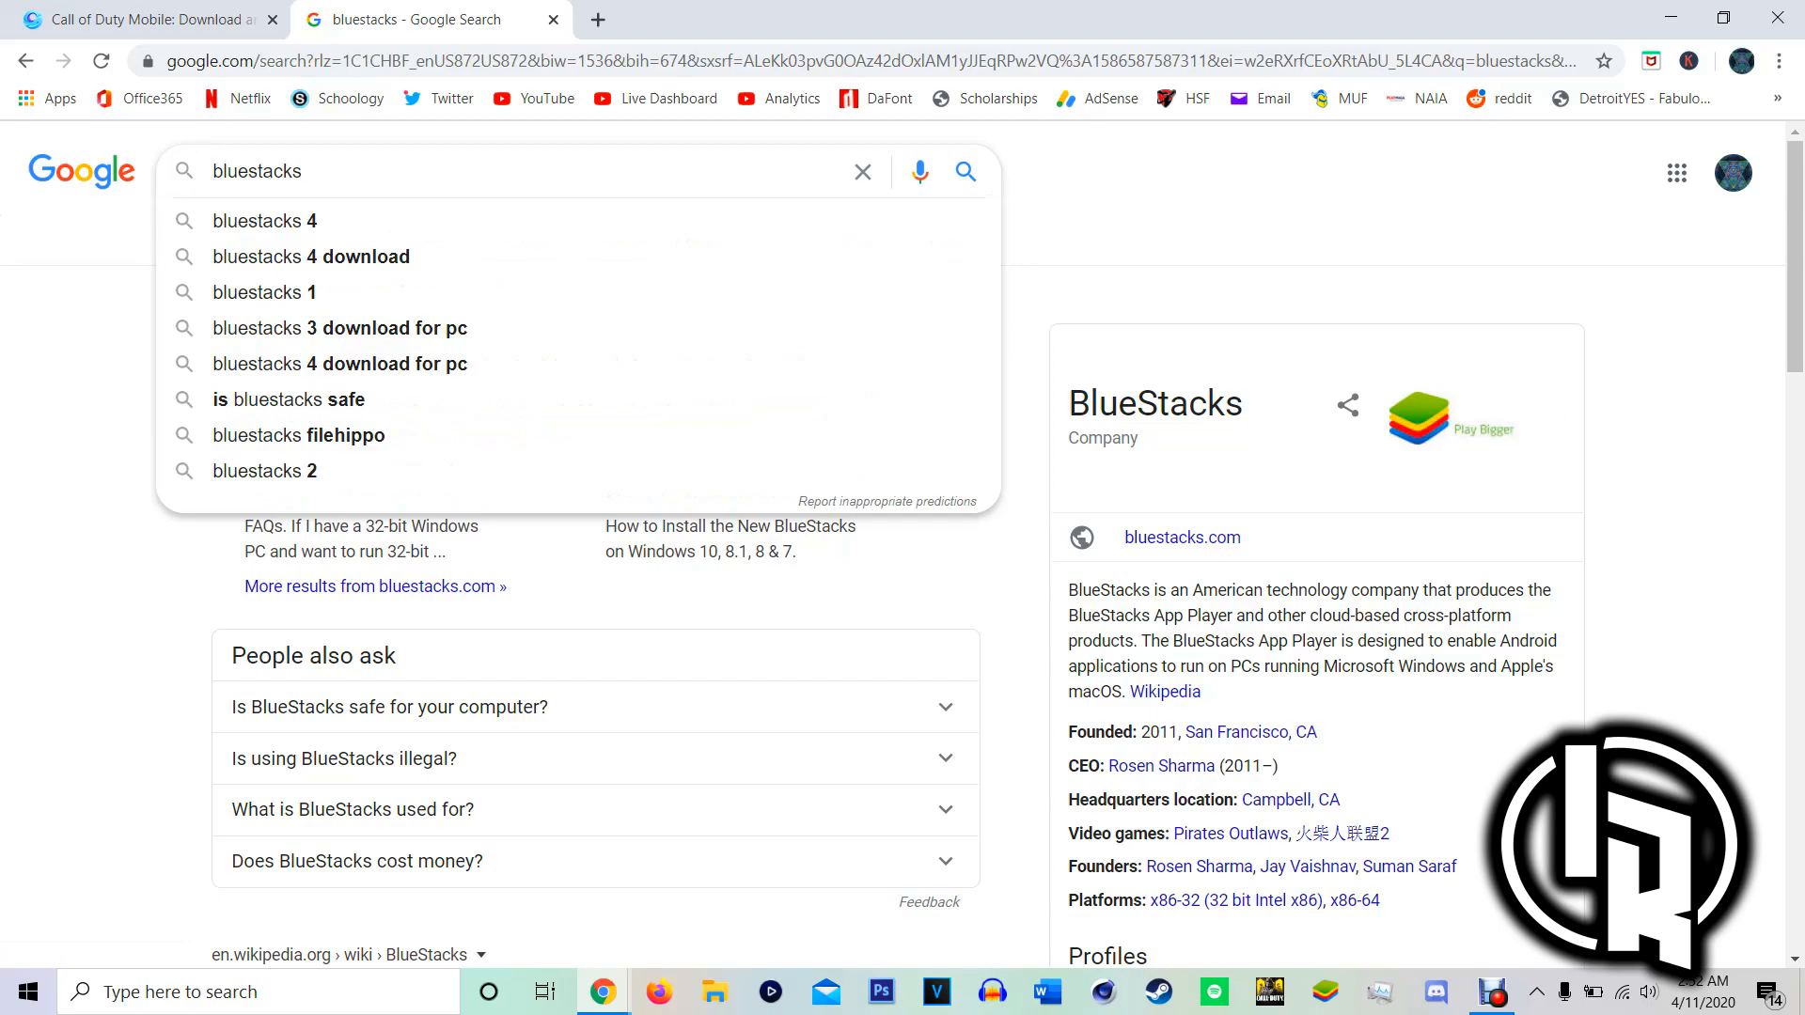
click(263, 220)
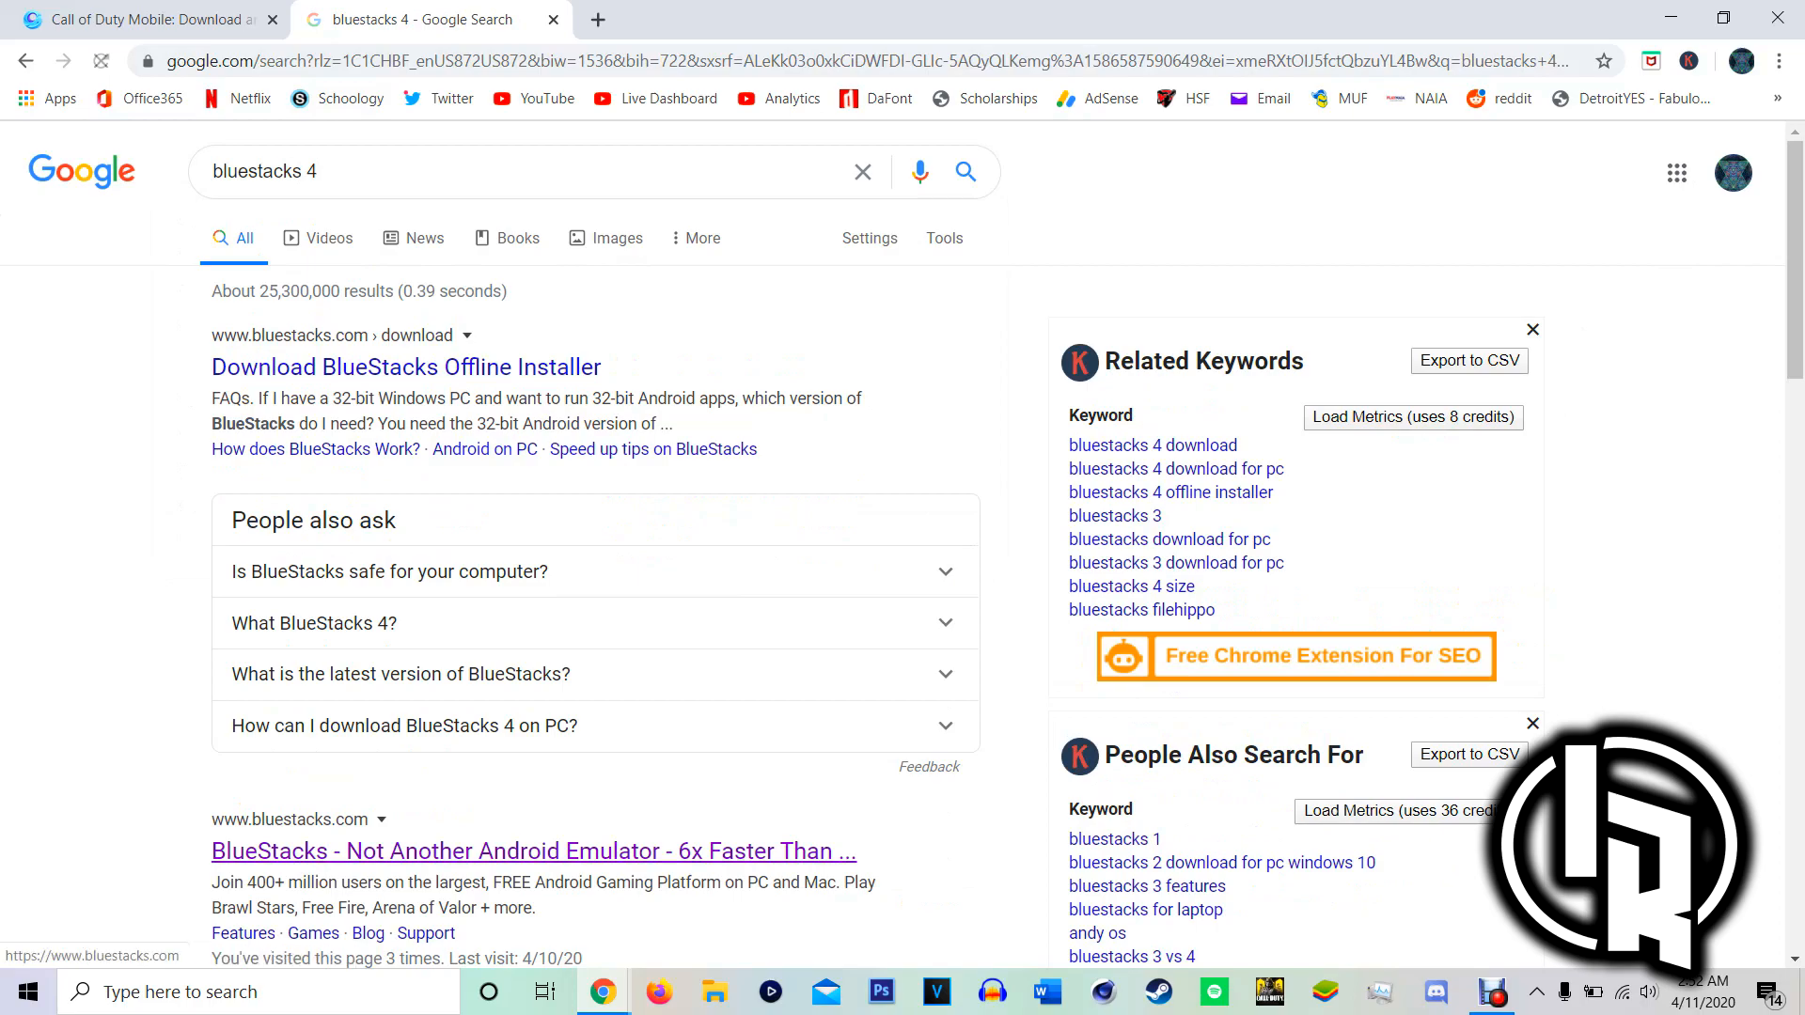
click(532, 850)
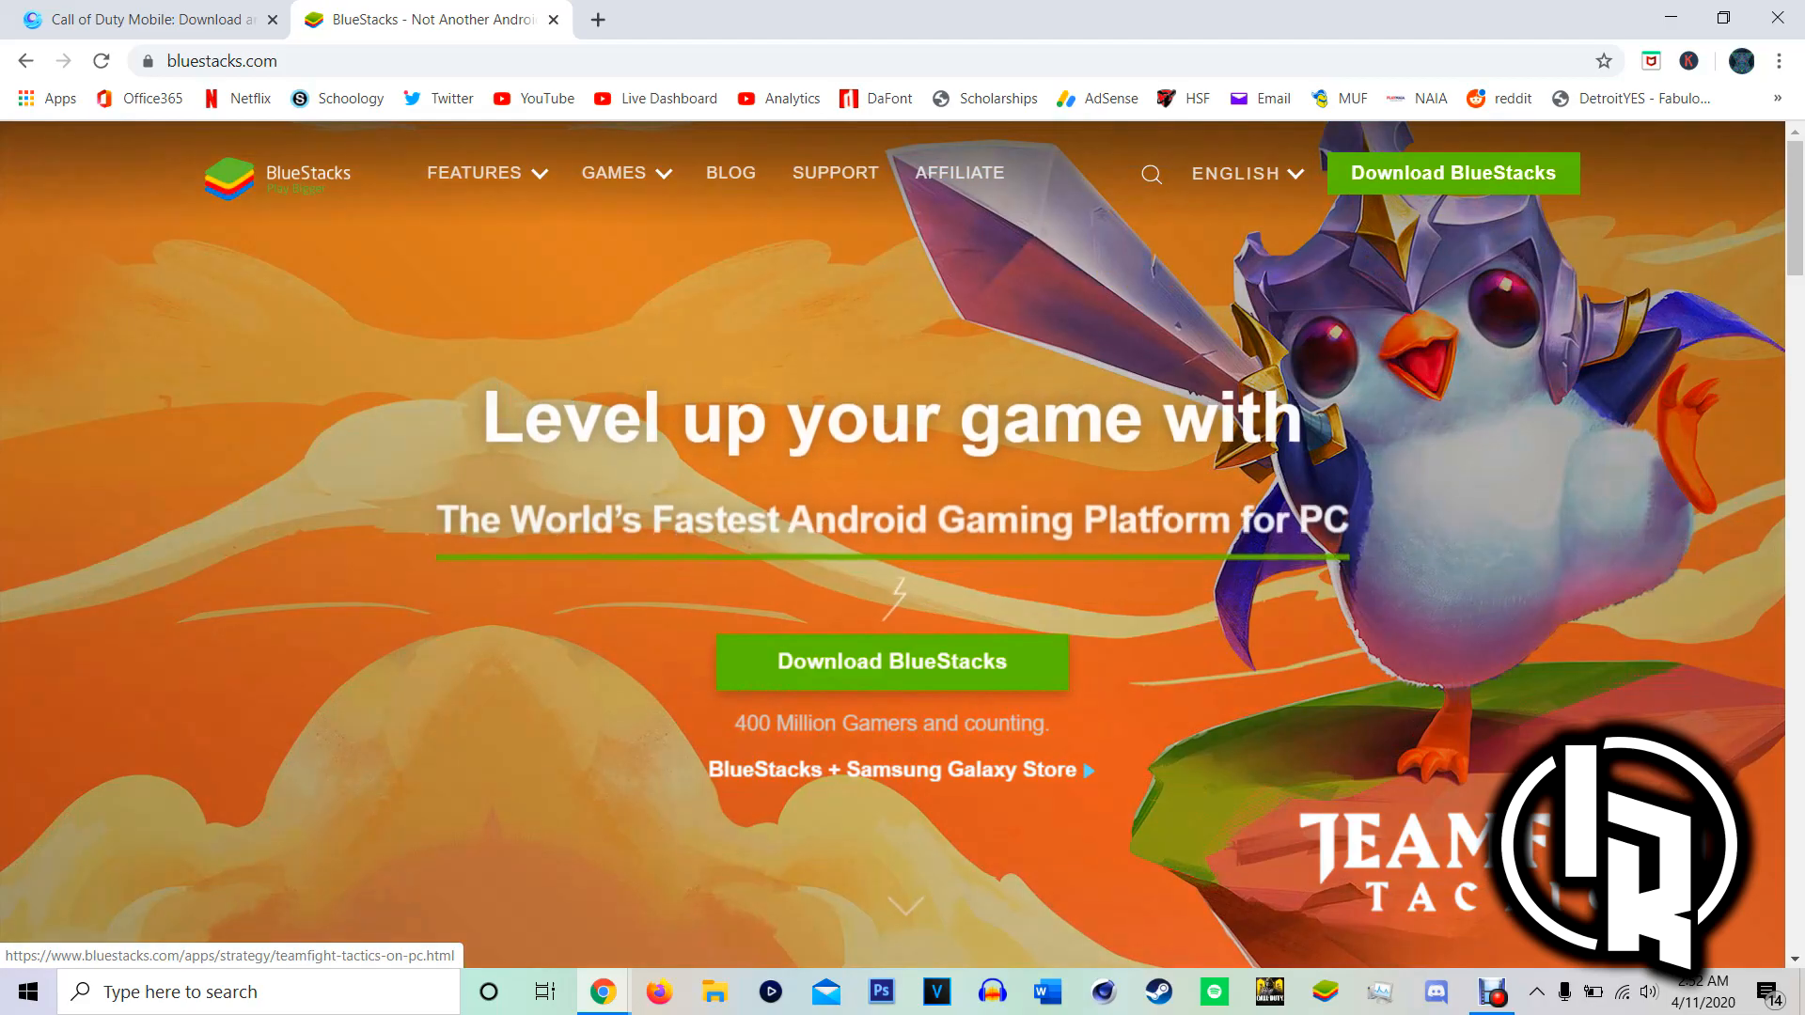
scroll(down, 3)
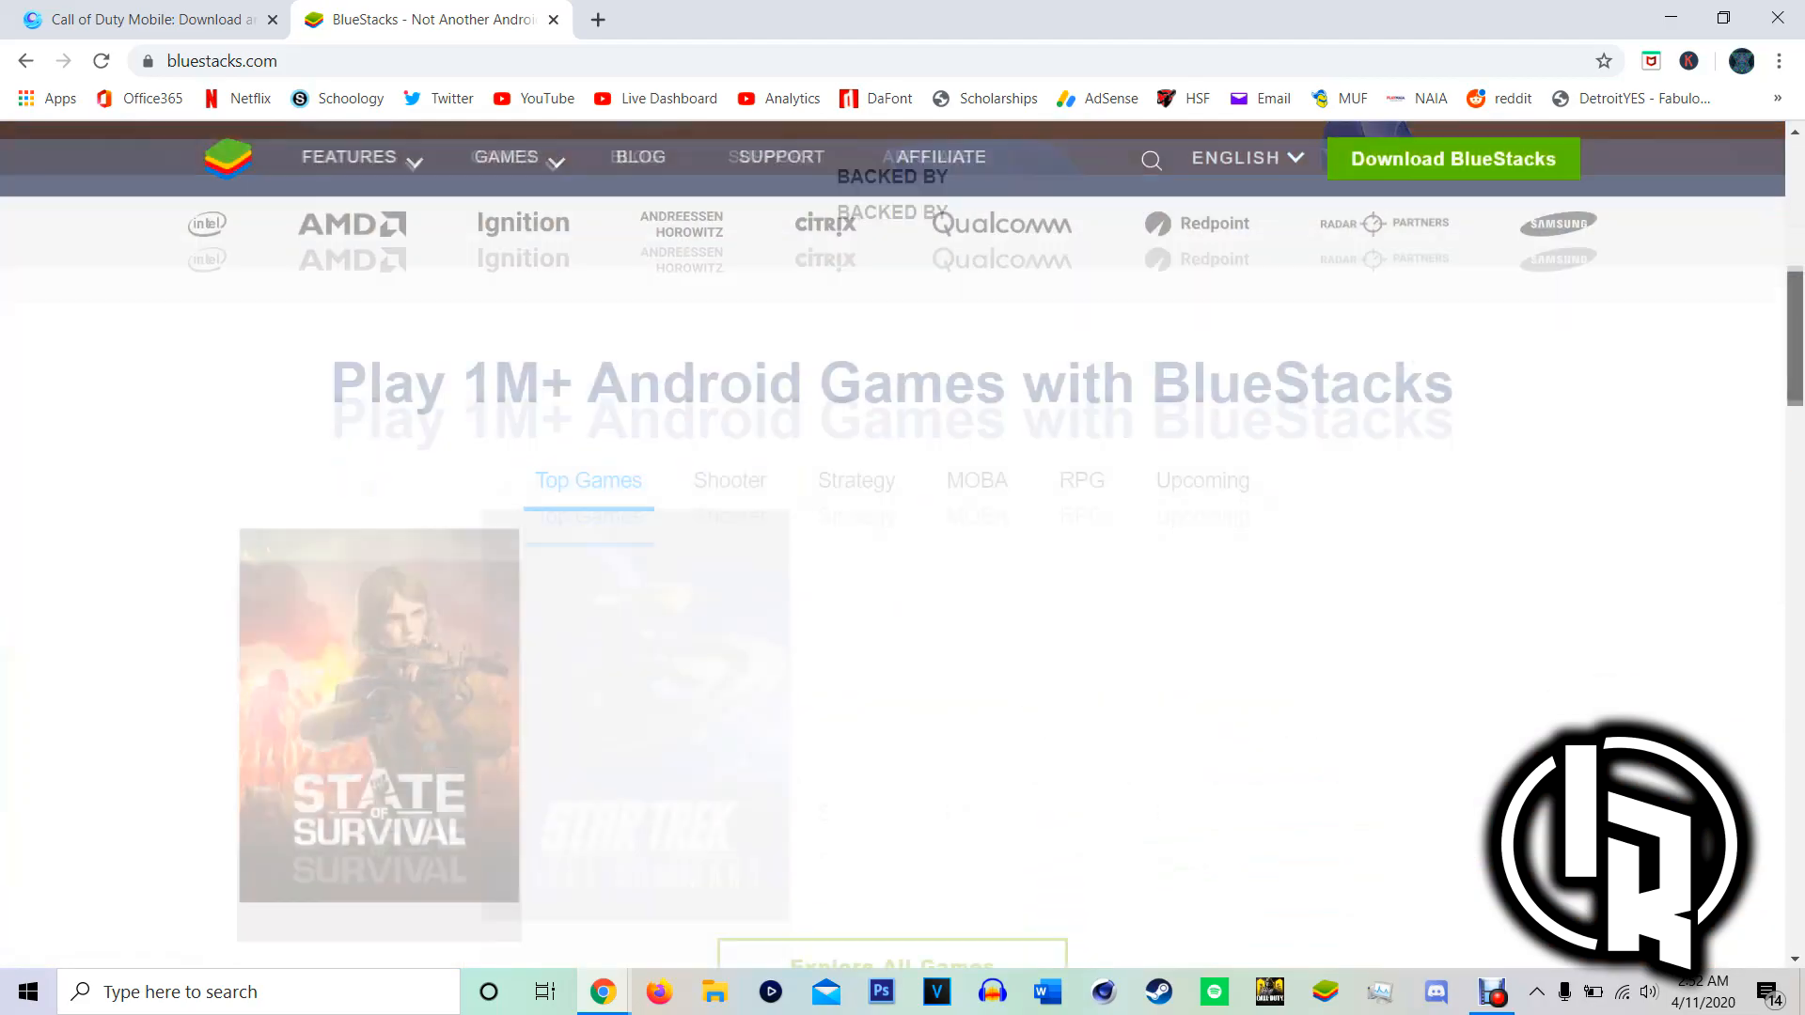
scroll(down, 3)
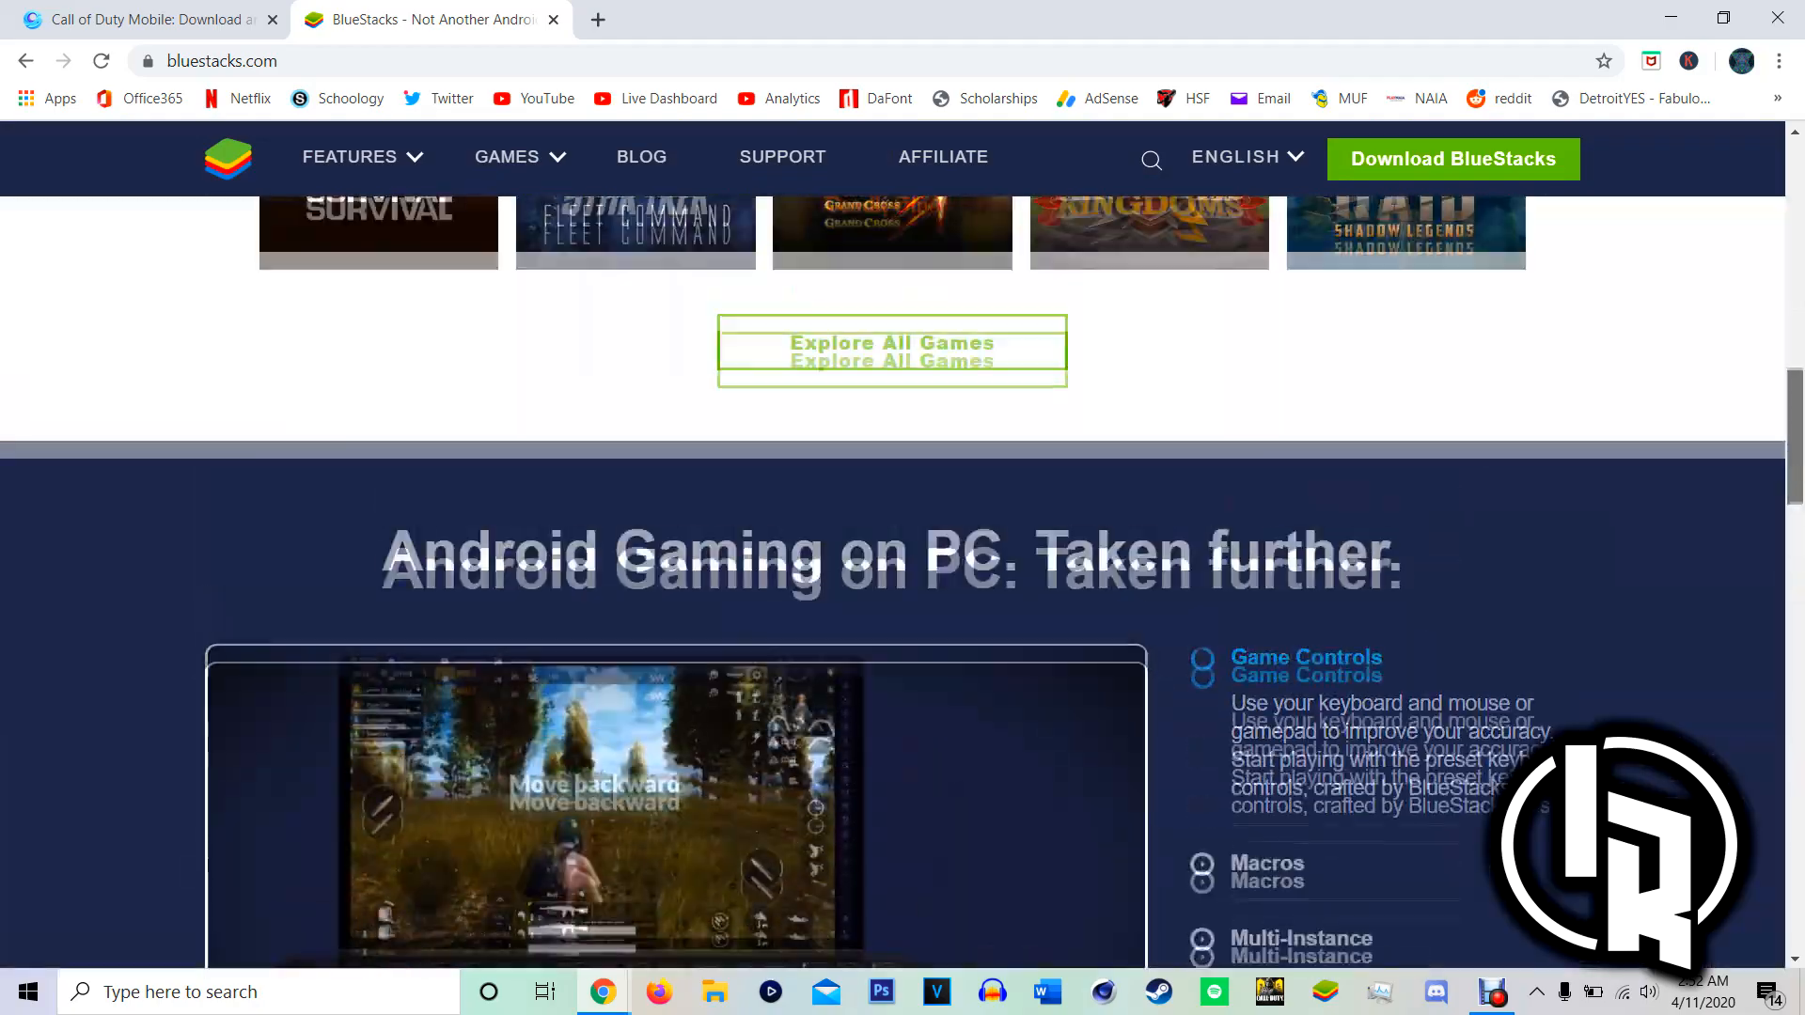
scroll(down, 3)
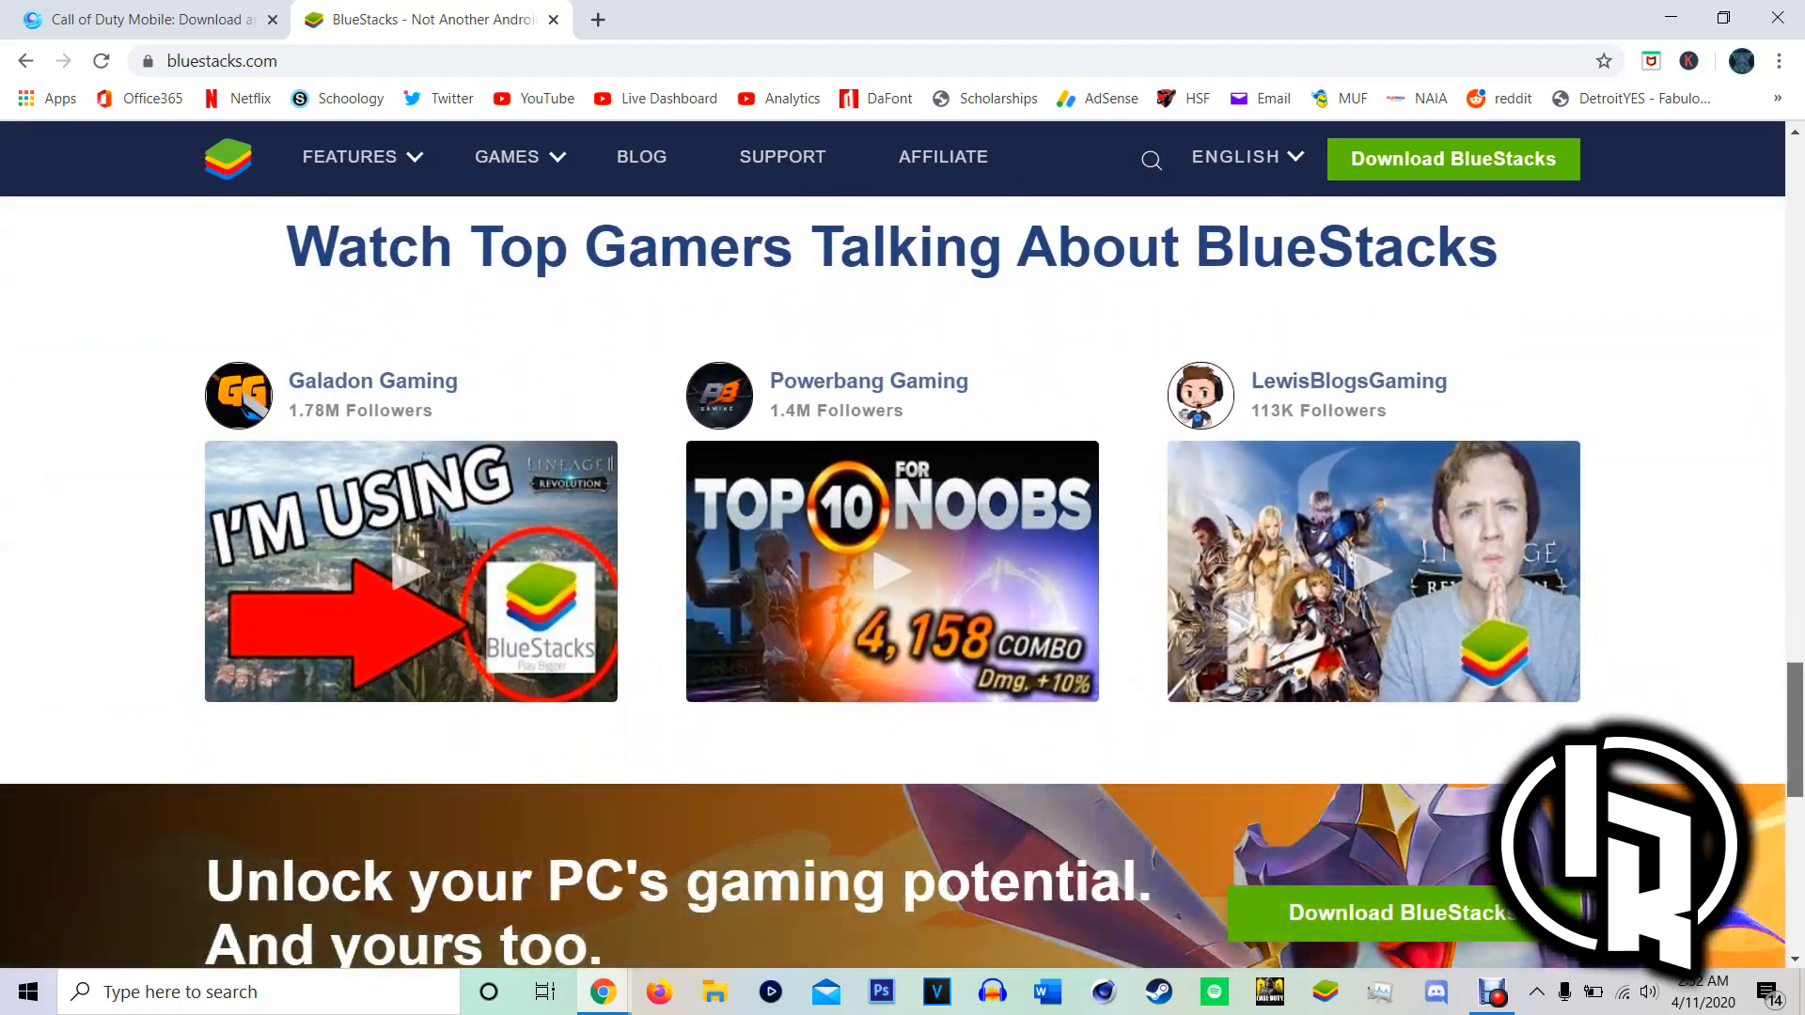
scroll(down, 3)
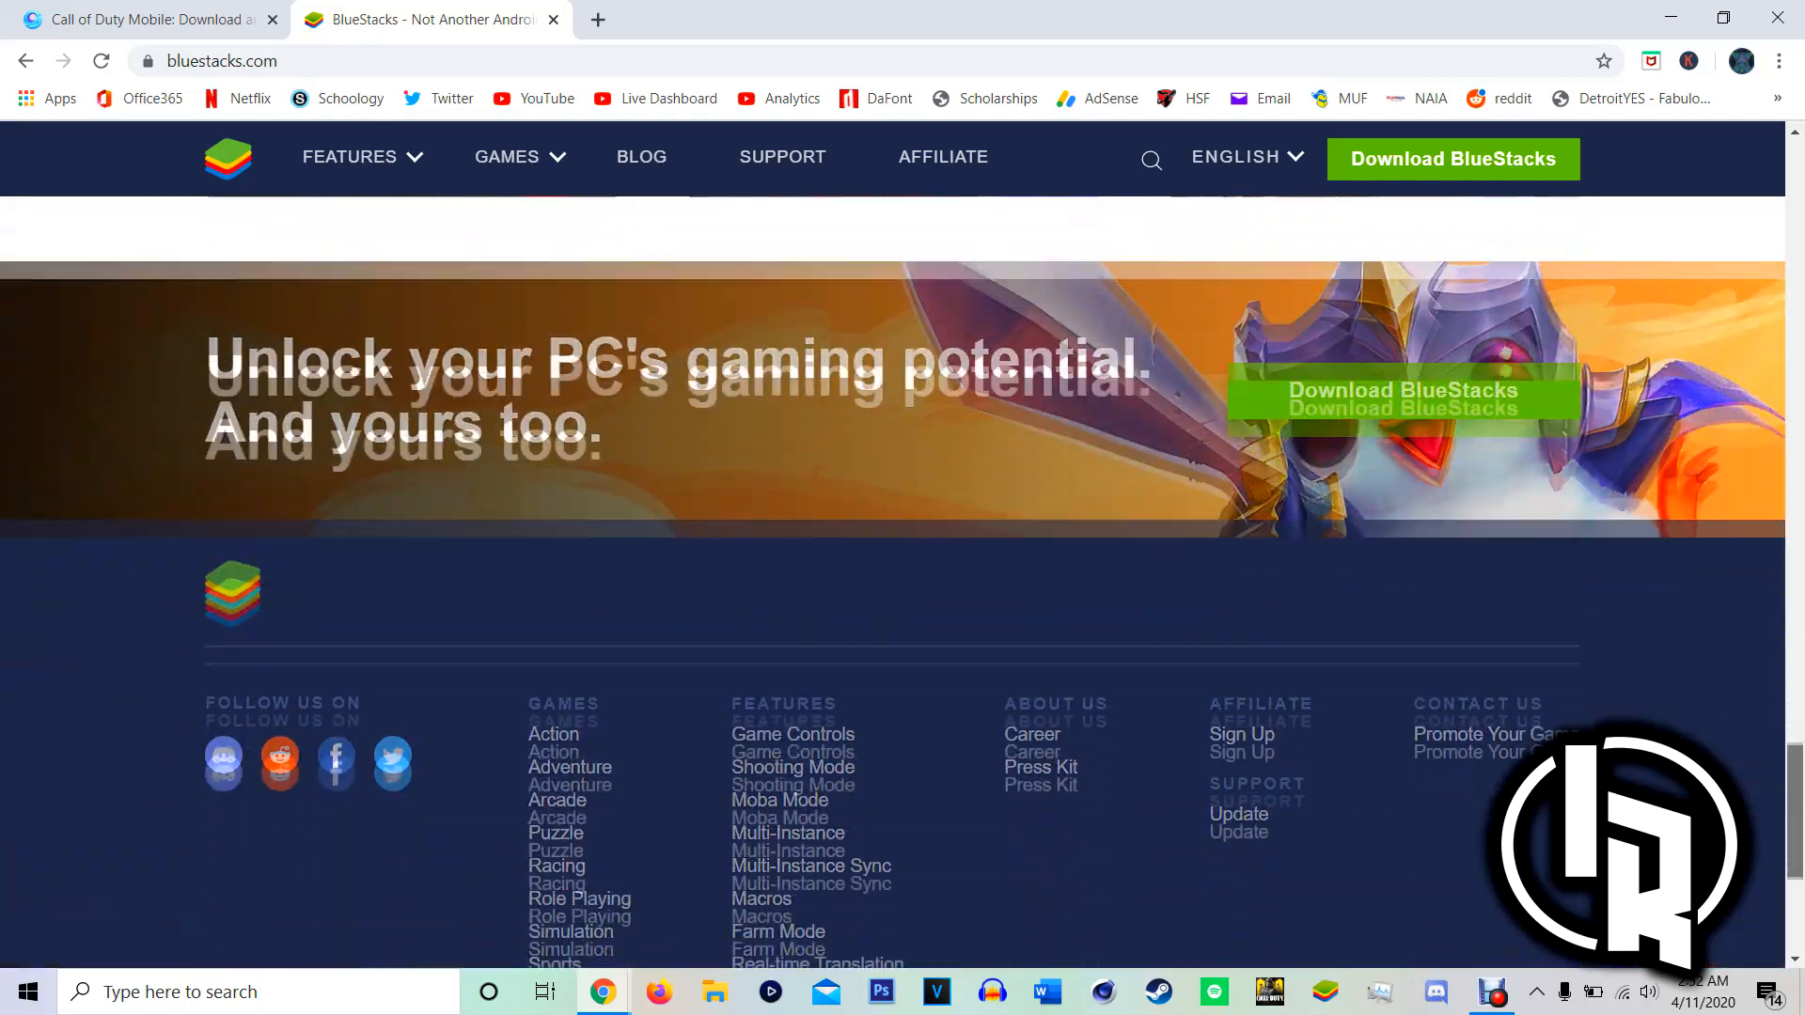
scroll(up, 3)
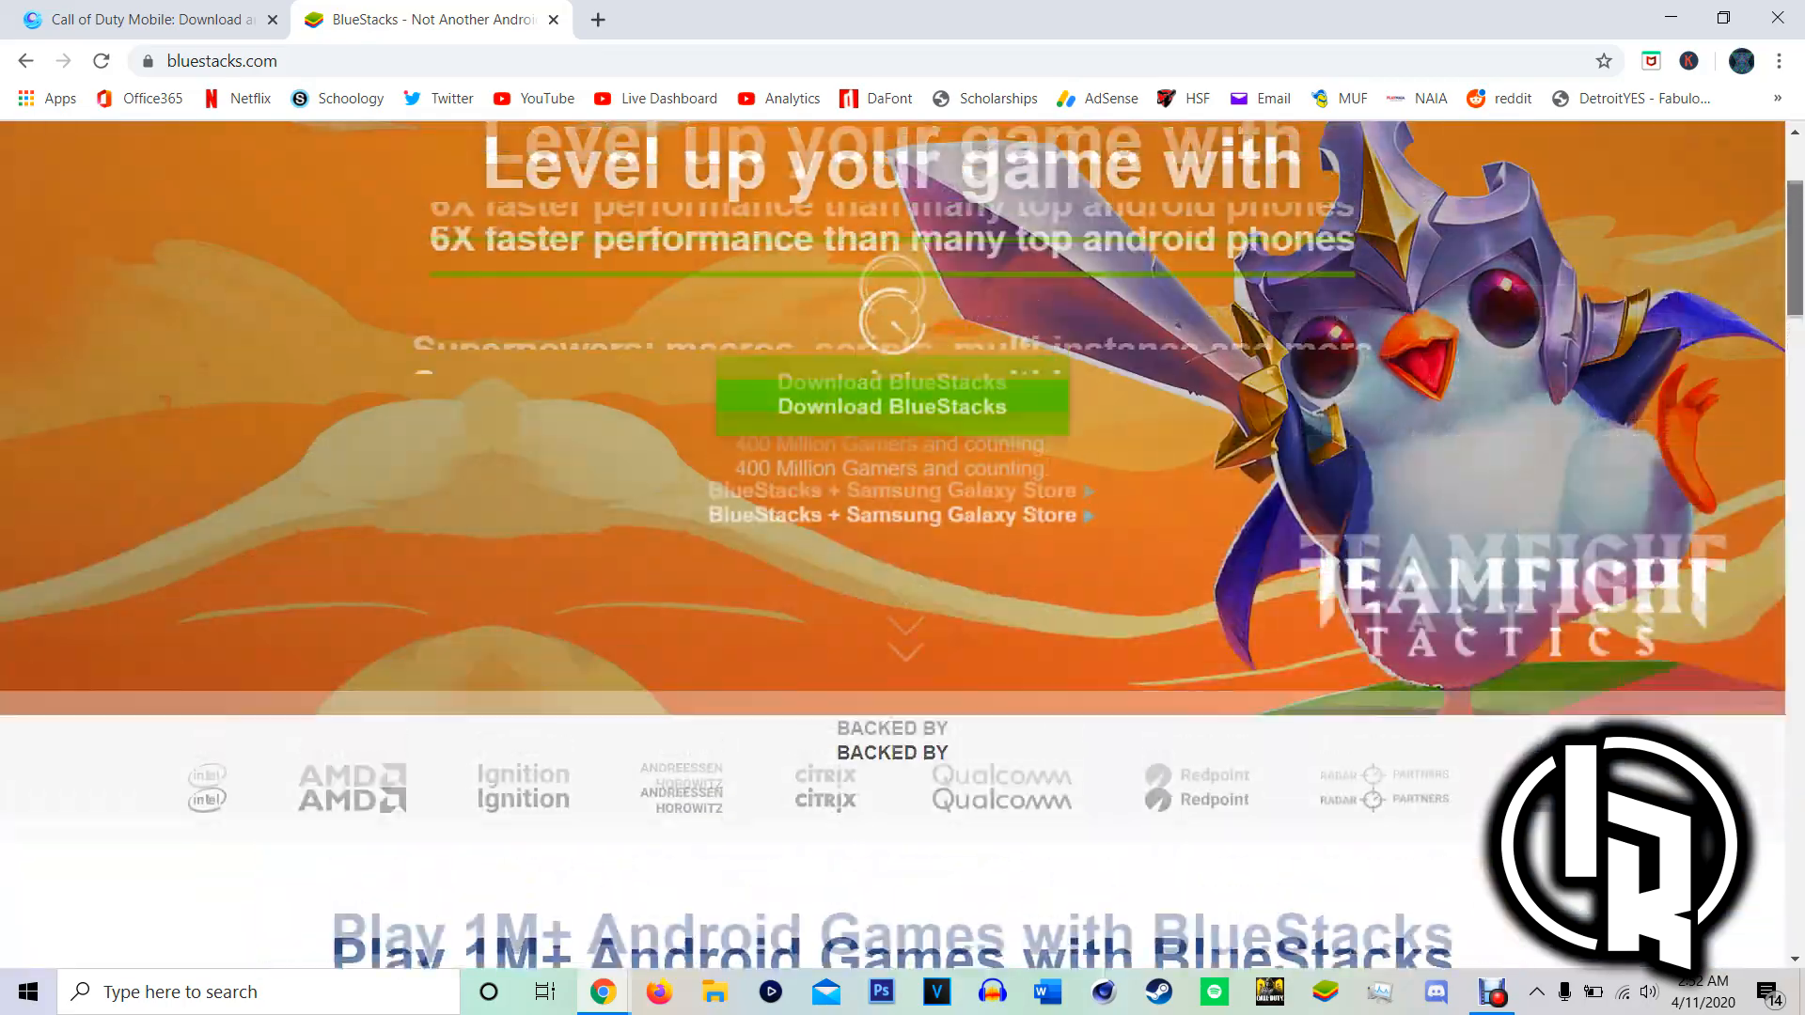
scroll(up, 3)
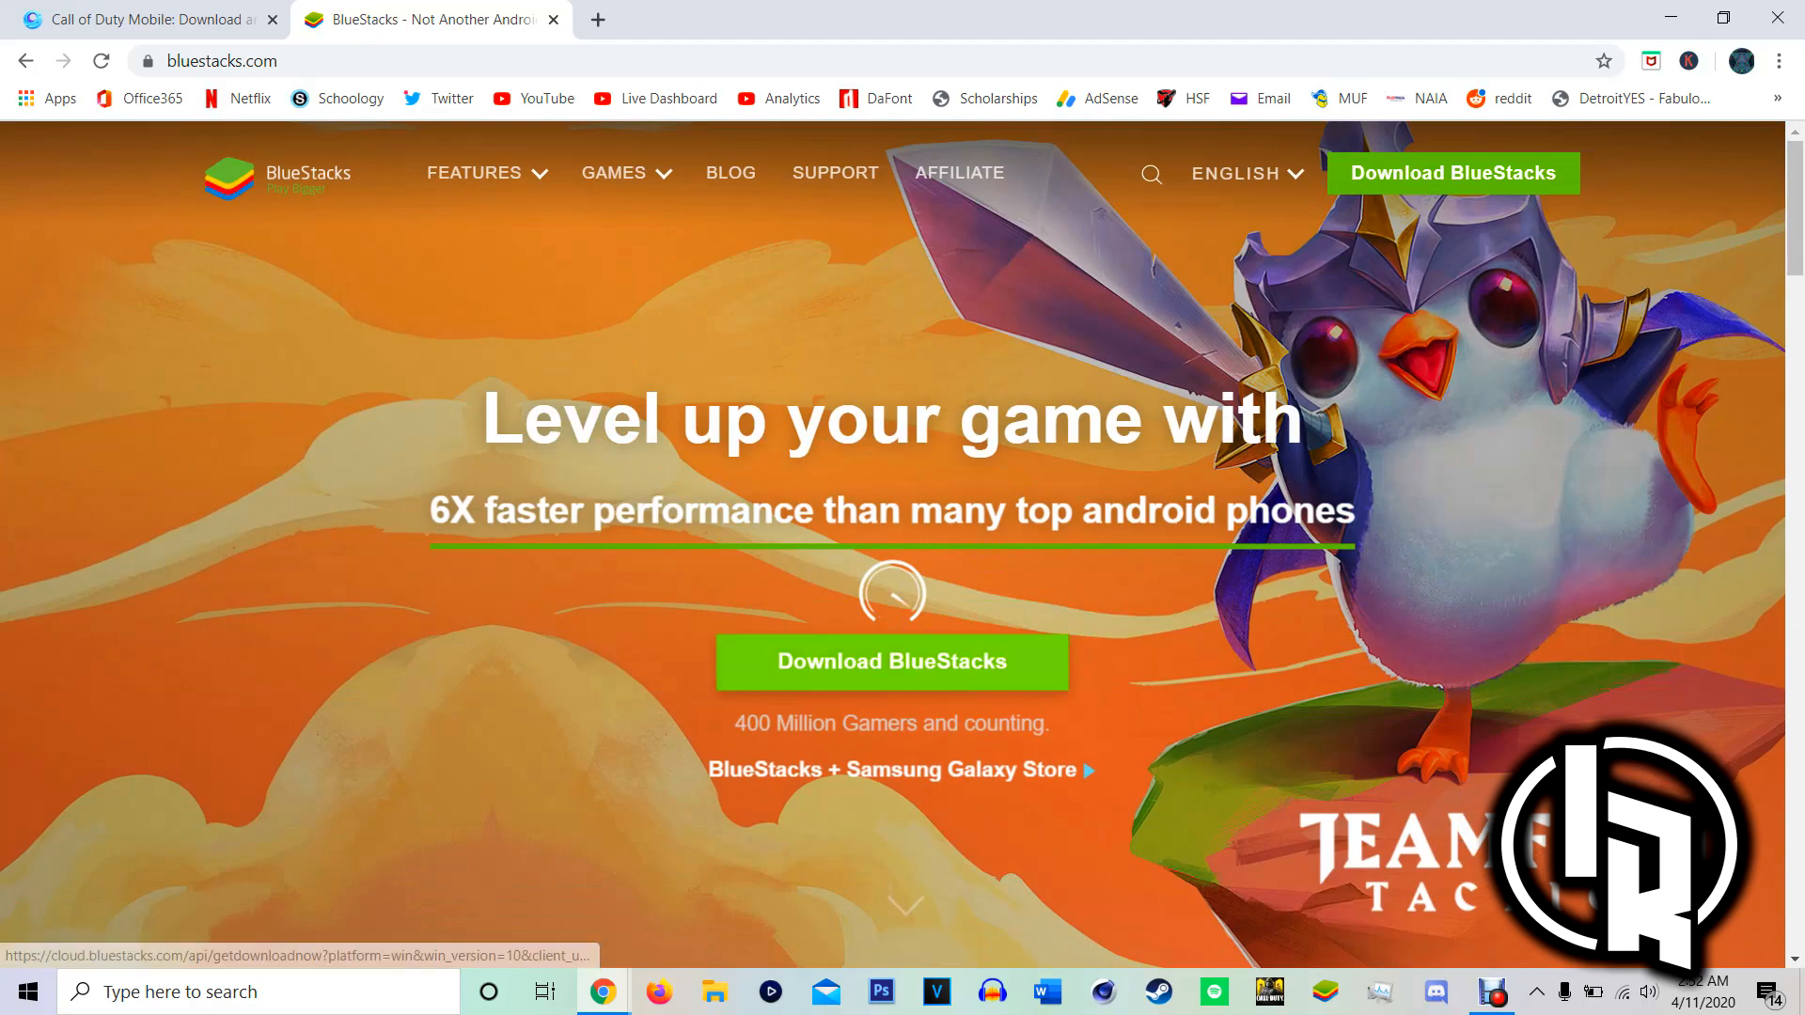
Start the BlueStacks download and acknowledge the 'Latest version already installed' notice.
click(889, 662)
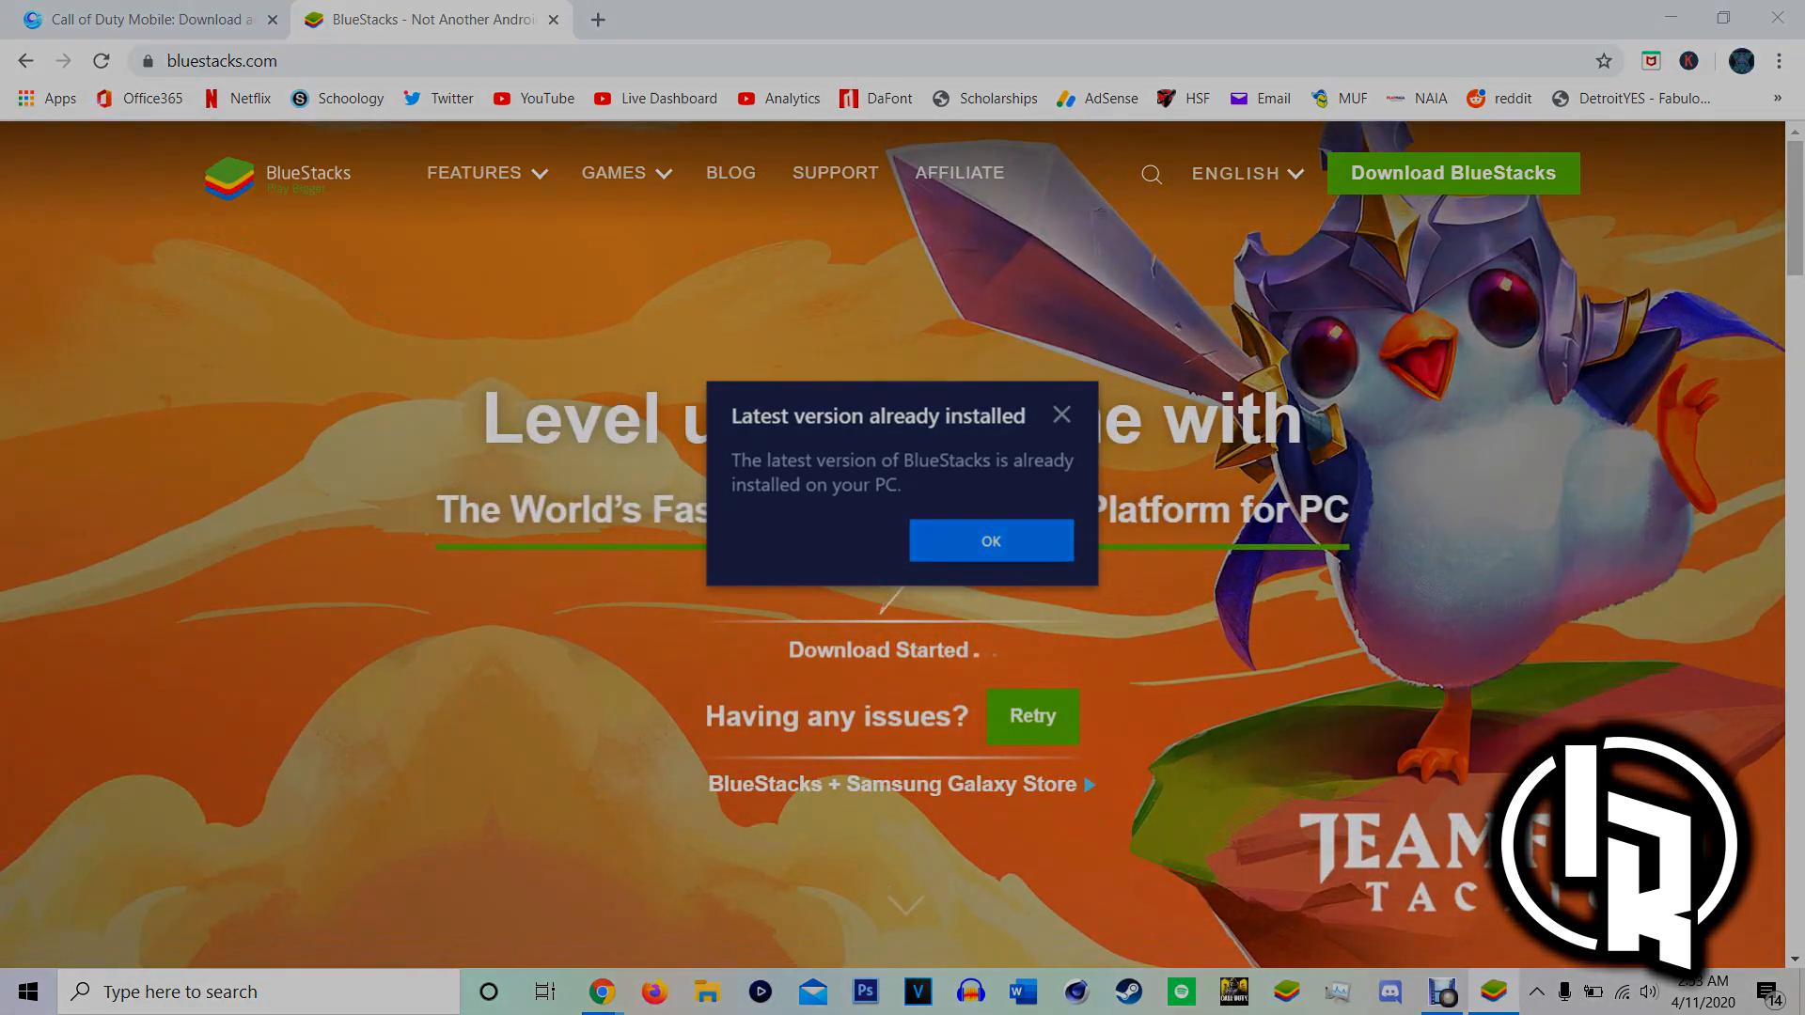
click(987, 540)
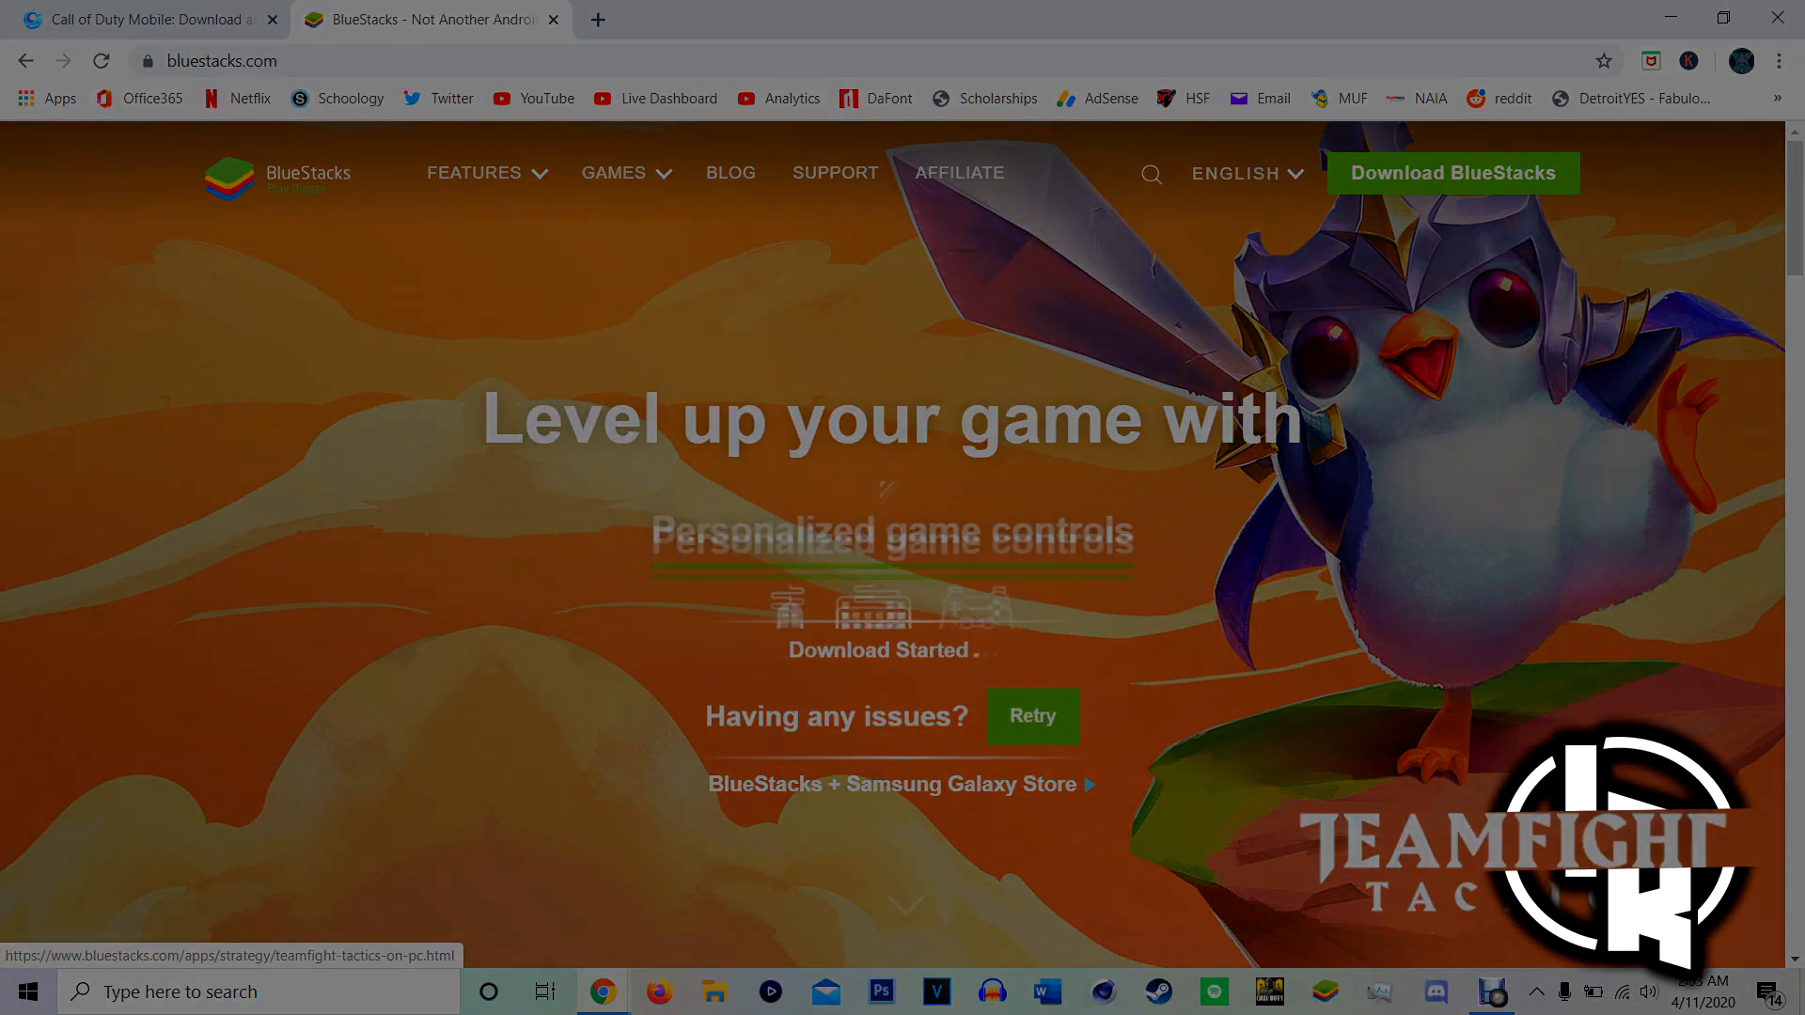